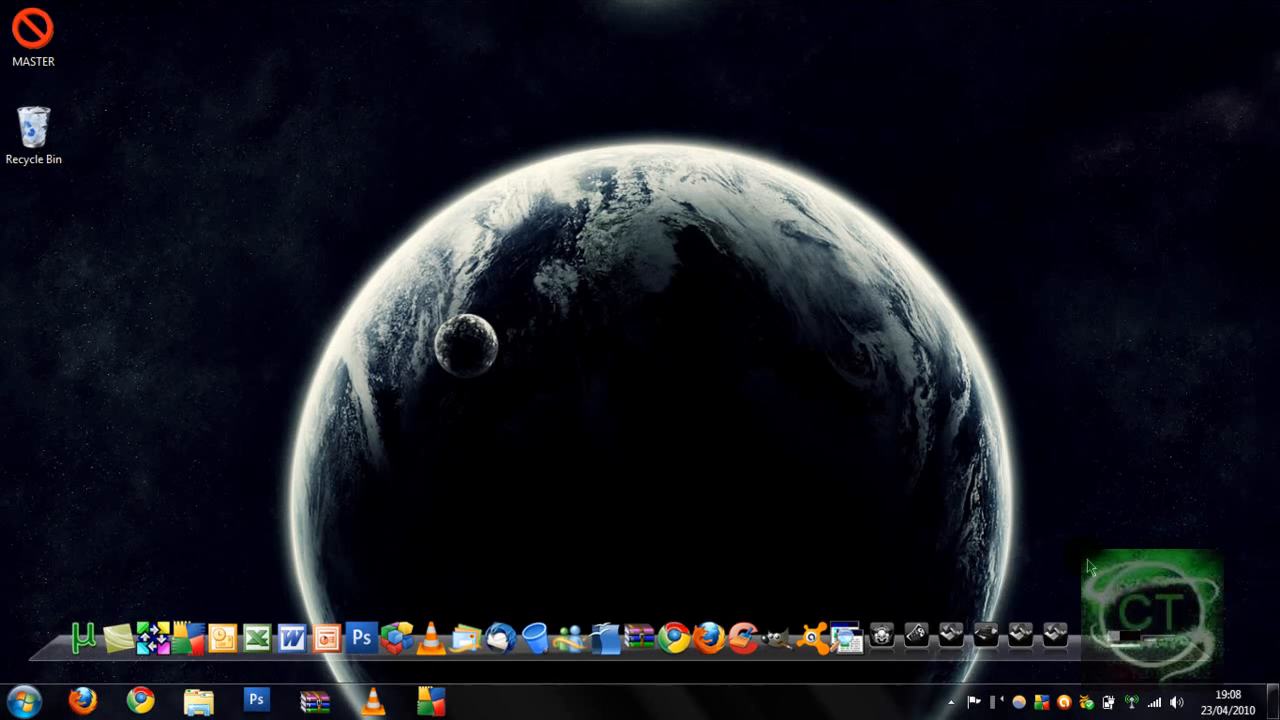
{"action": "mouse_move", "coordinate": [897, 533]}
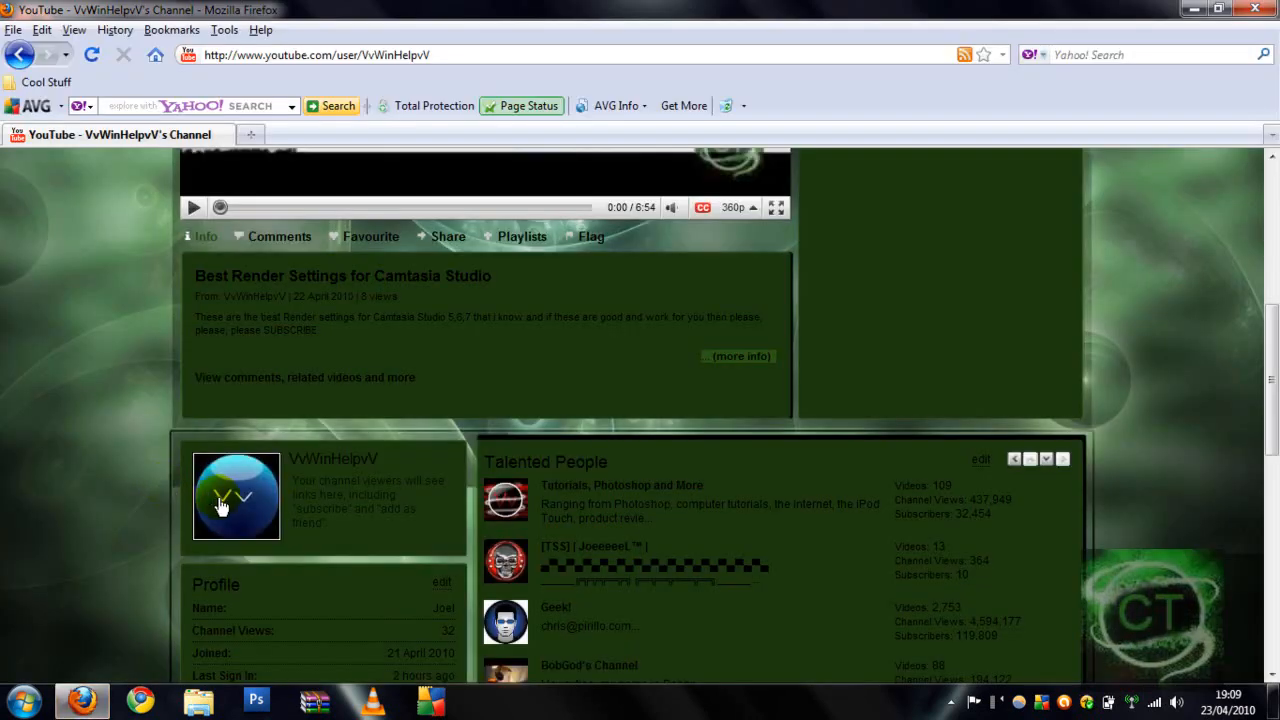
{"action": "mouse_move", "coordinate": [251, 501]}
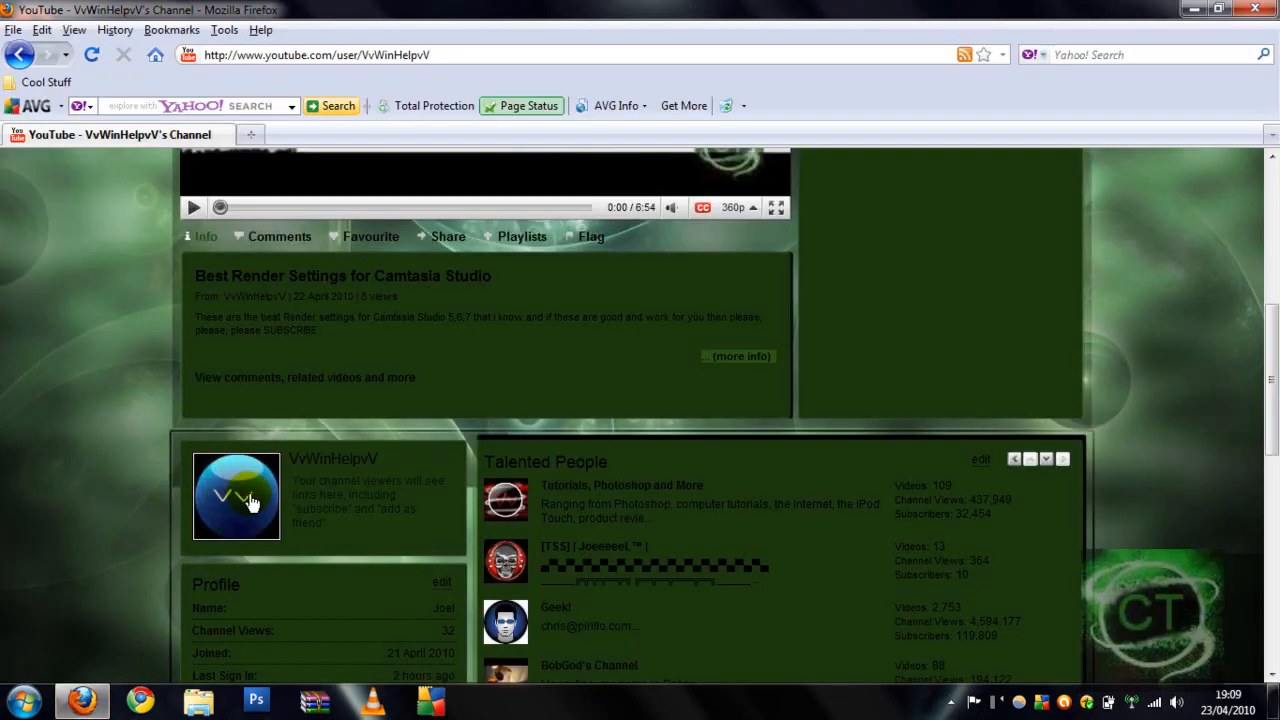
{"action": "mouse_move", "coordinate": [1083, 87]}
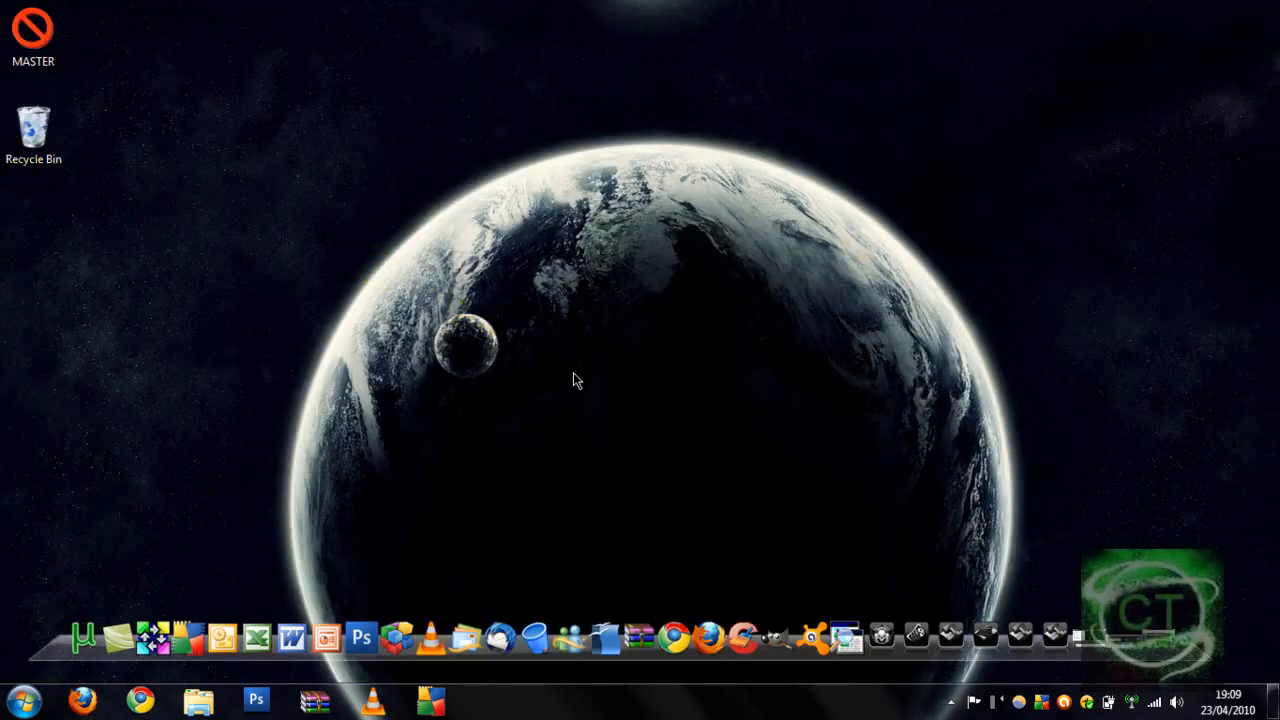
{"action": "mouse_move", "coordinate": [723, 513]}
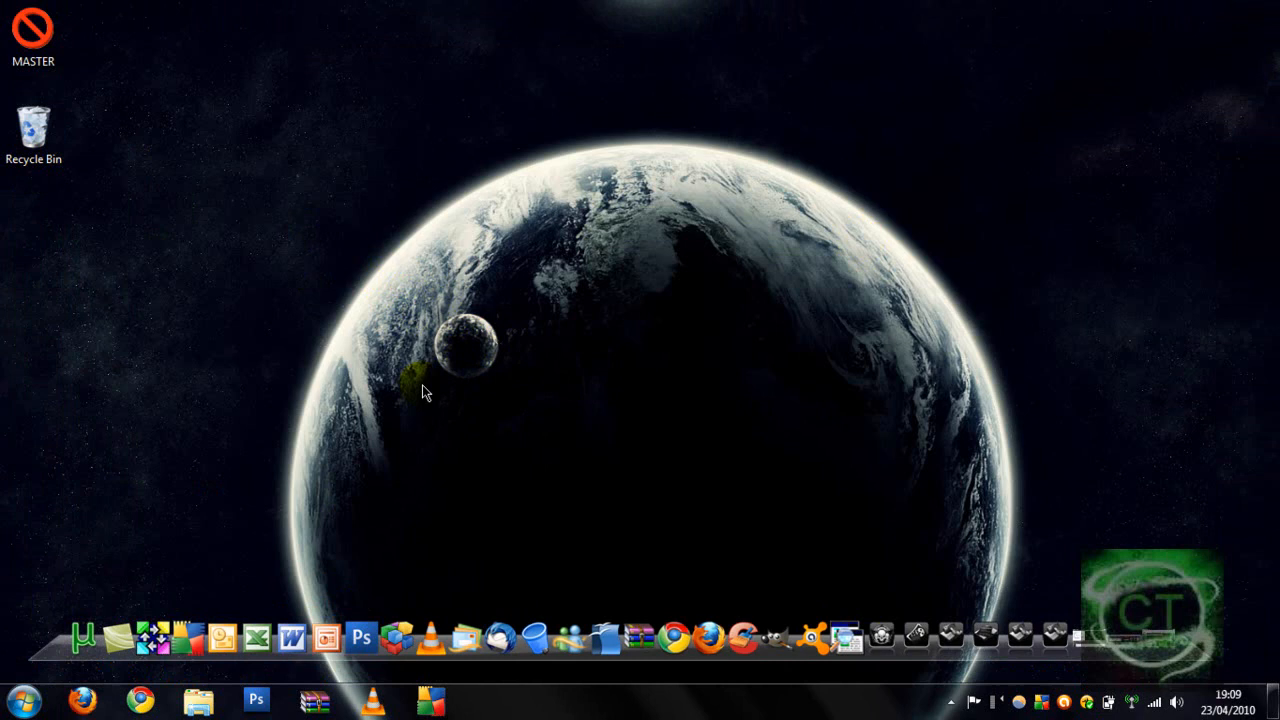
{"action": "mouse_move", "coordinate": [780, 610]}
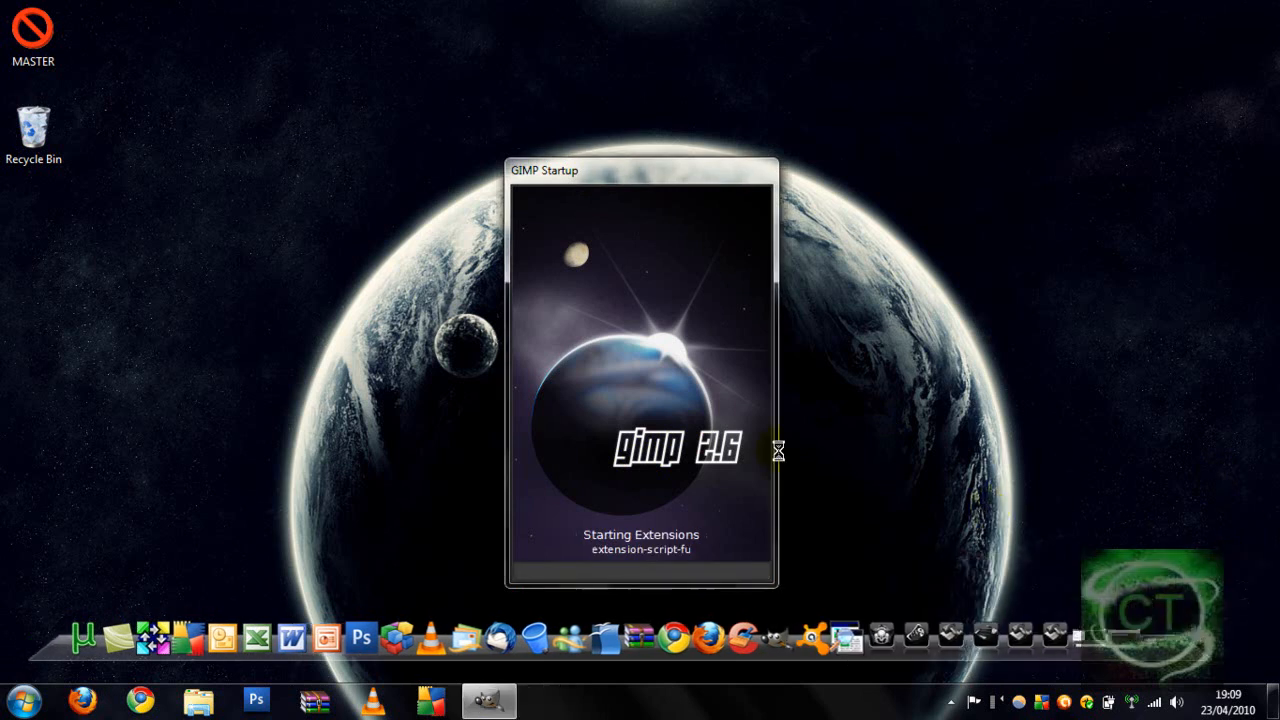
{"action": "mouse_move", "coordinate": [425, 384]}
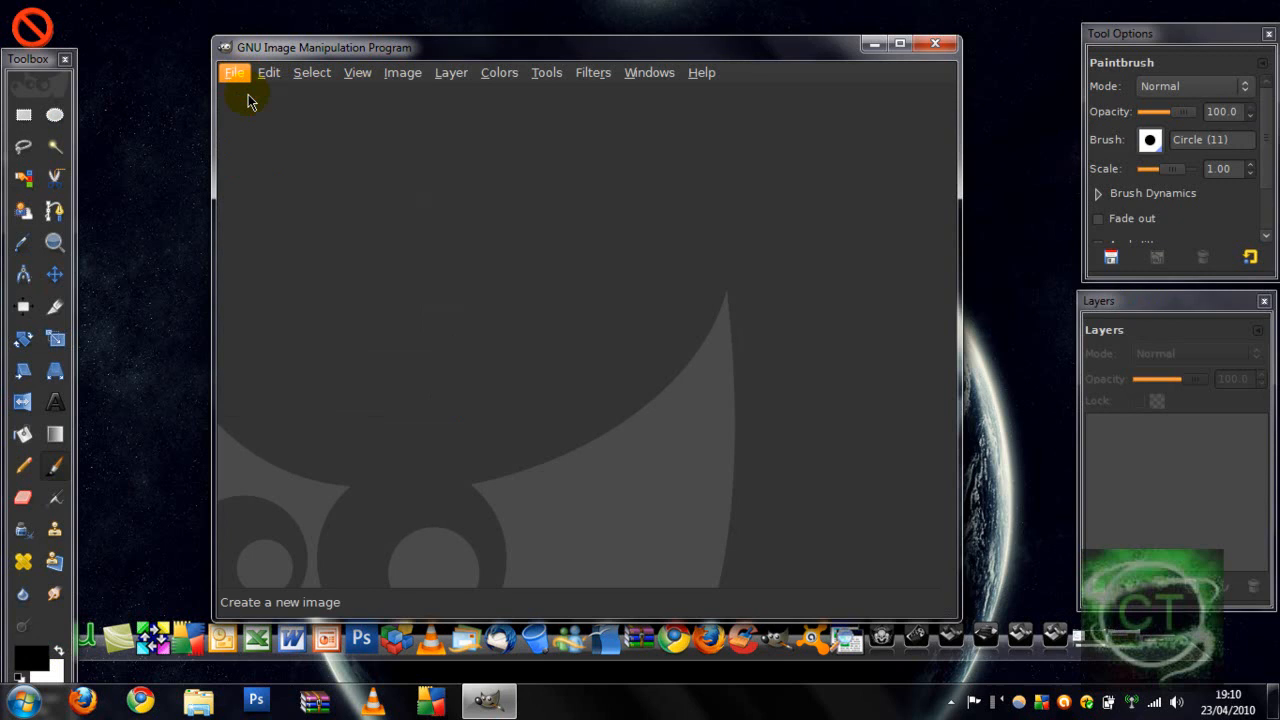
- Create a 500 × 500 image with the default white background
{"action": "left_click", "coordinate": [234, 72]}
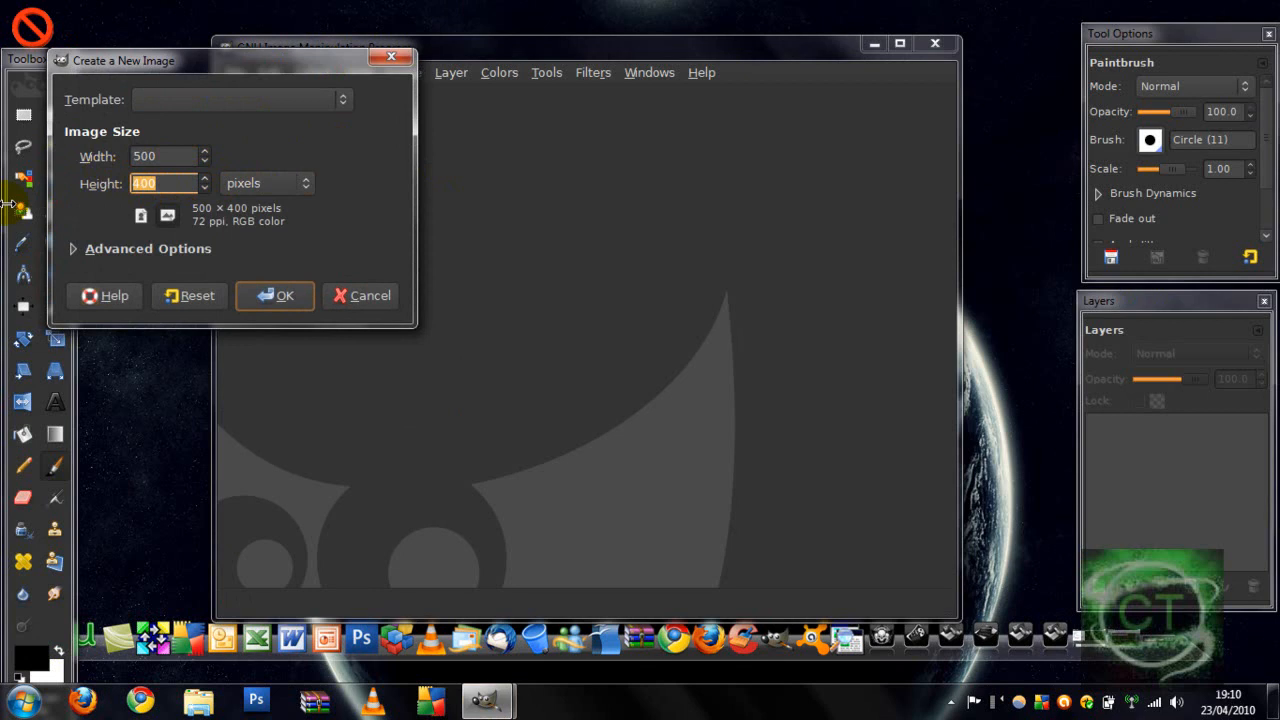
{"action": "type", "text": "500"}
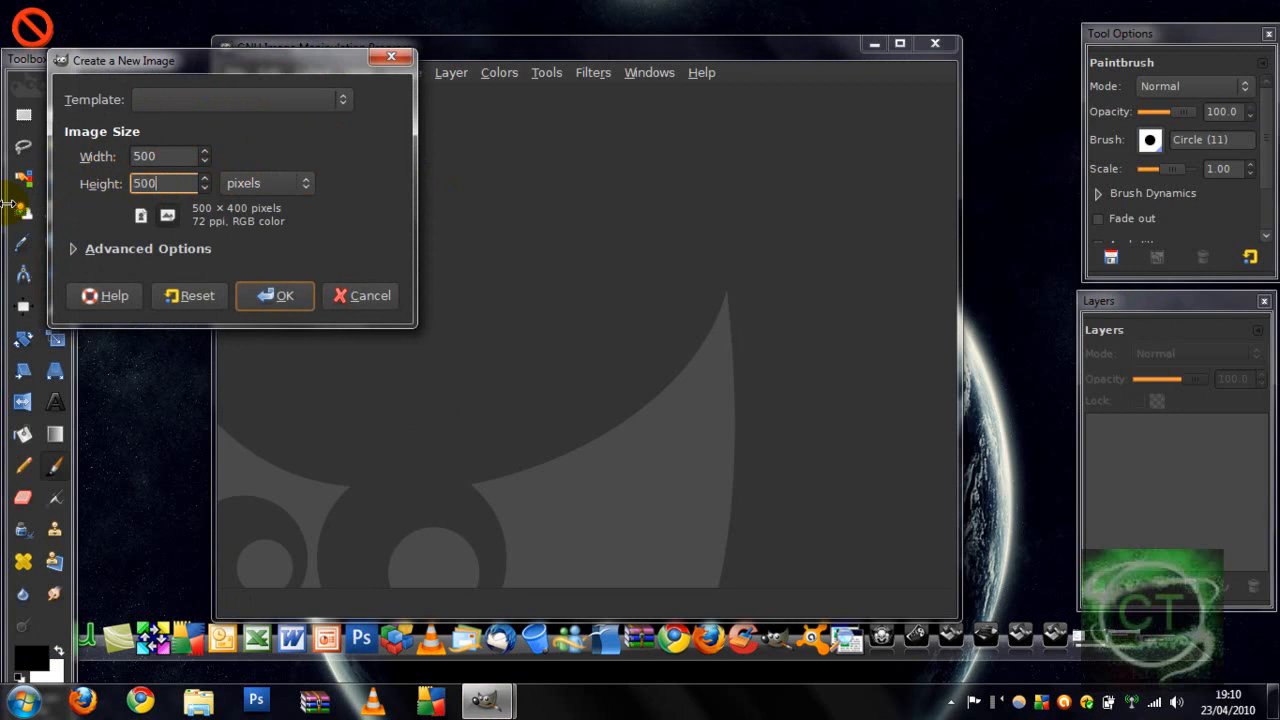
{"action": "left_click", "coordinate": [275, 295]}
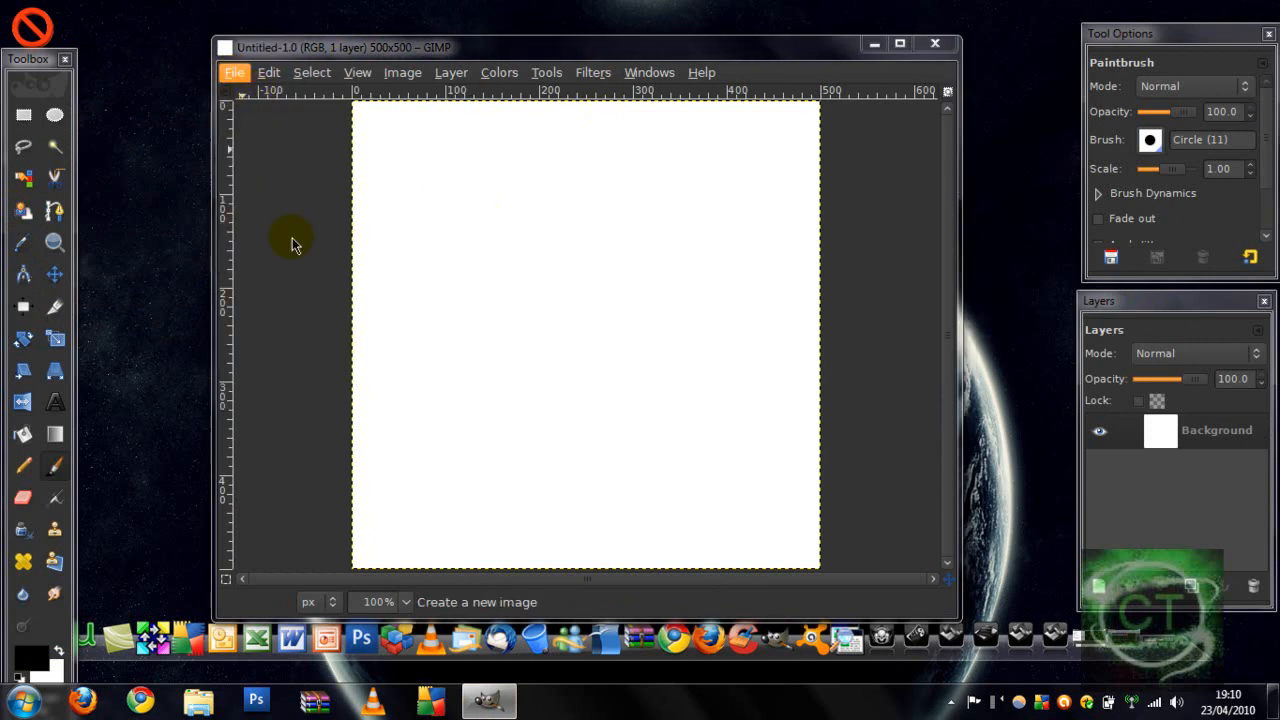
- Create another 500 × 500 image filled with Transparency and close the white Untitled-1
{"action": "left_click", "coordinate": [234, 72]}
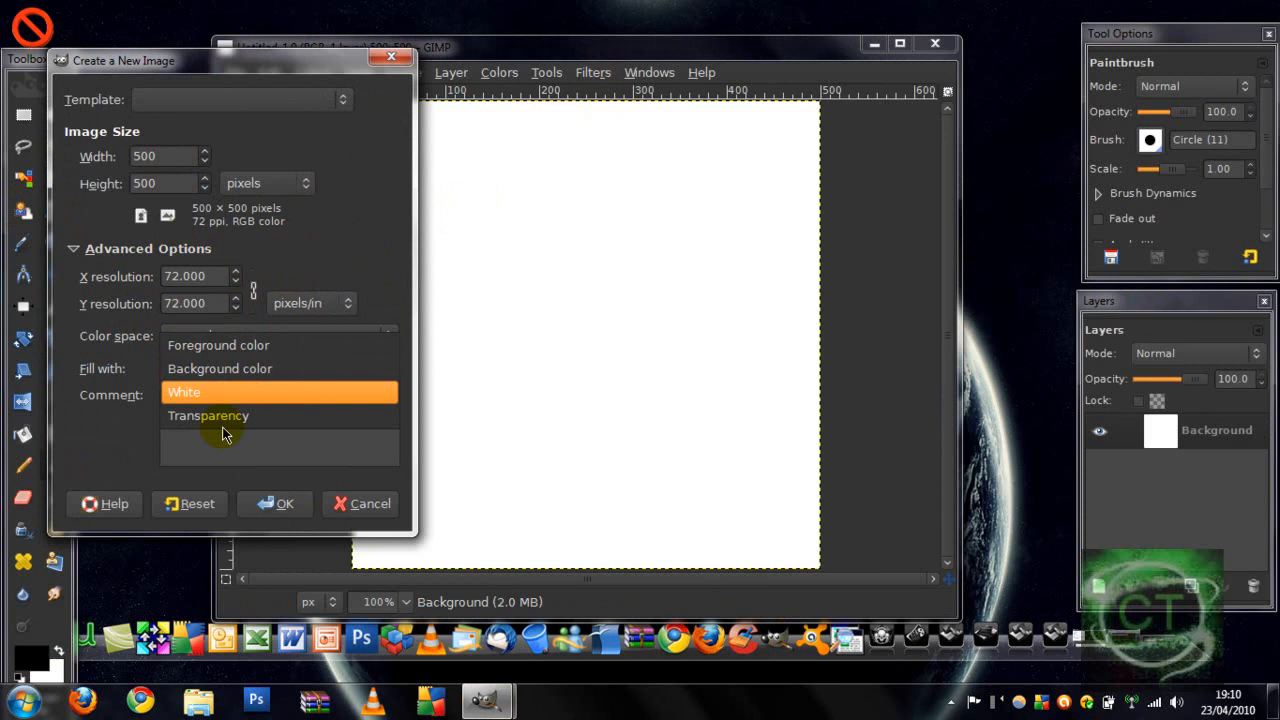
{"action": "left_click", "coordinate": [284, 503]}
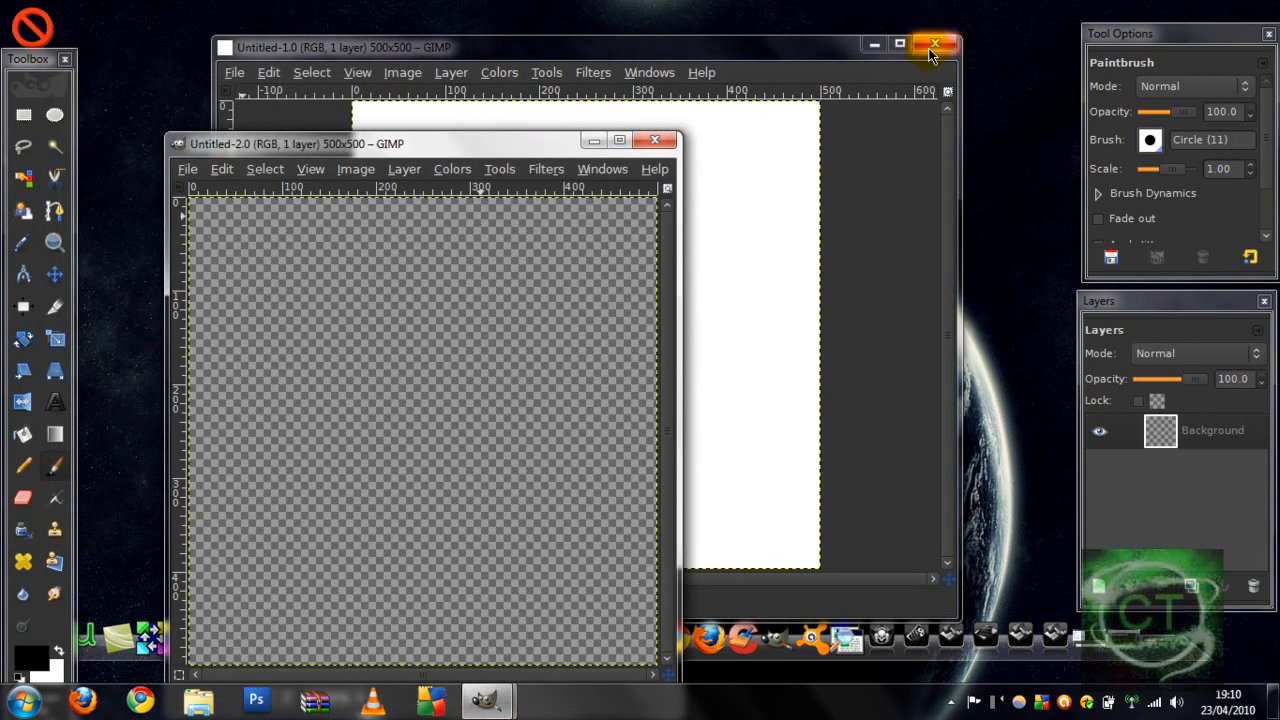
{"action": "left_click", "coordinate": [934, 46]}
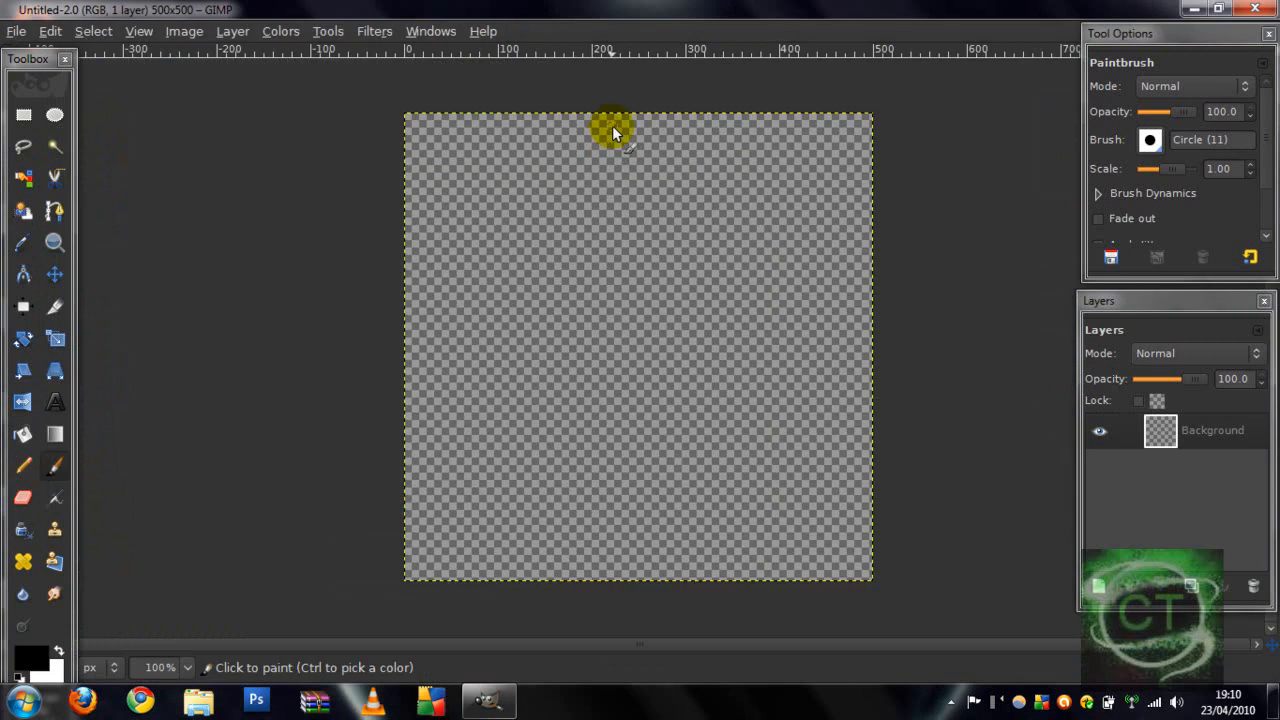
- Drag an elliptical selection into a circle spanning nearly the whole 500 × 500 canvas
{"action": "left_click", "coordinate": [1211, 430]}
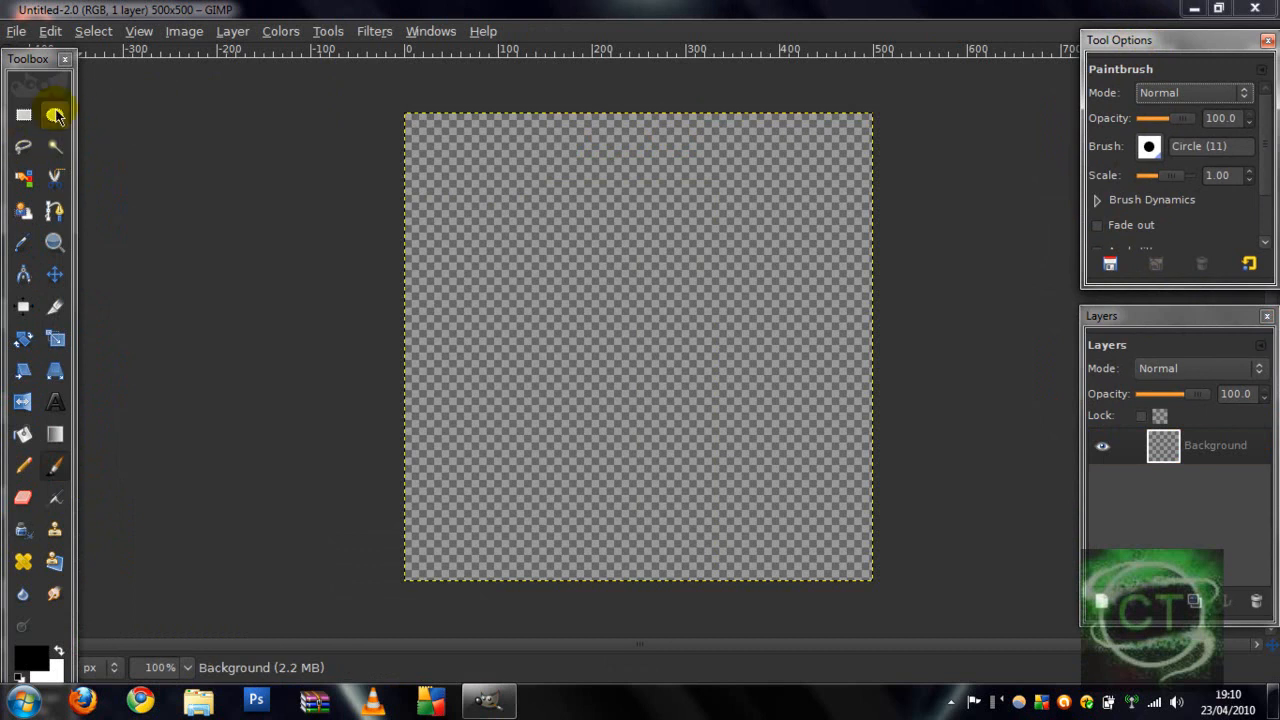
{"action": "left_click", "coordinate": [55, 114]}
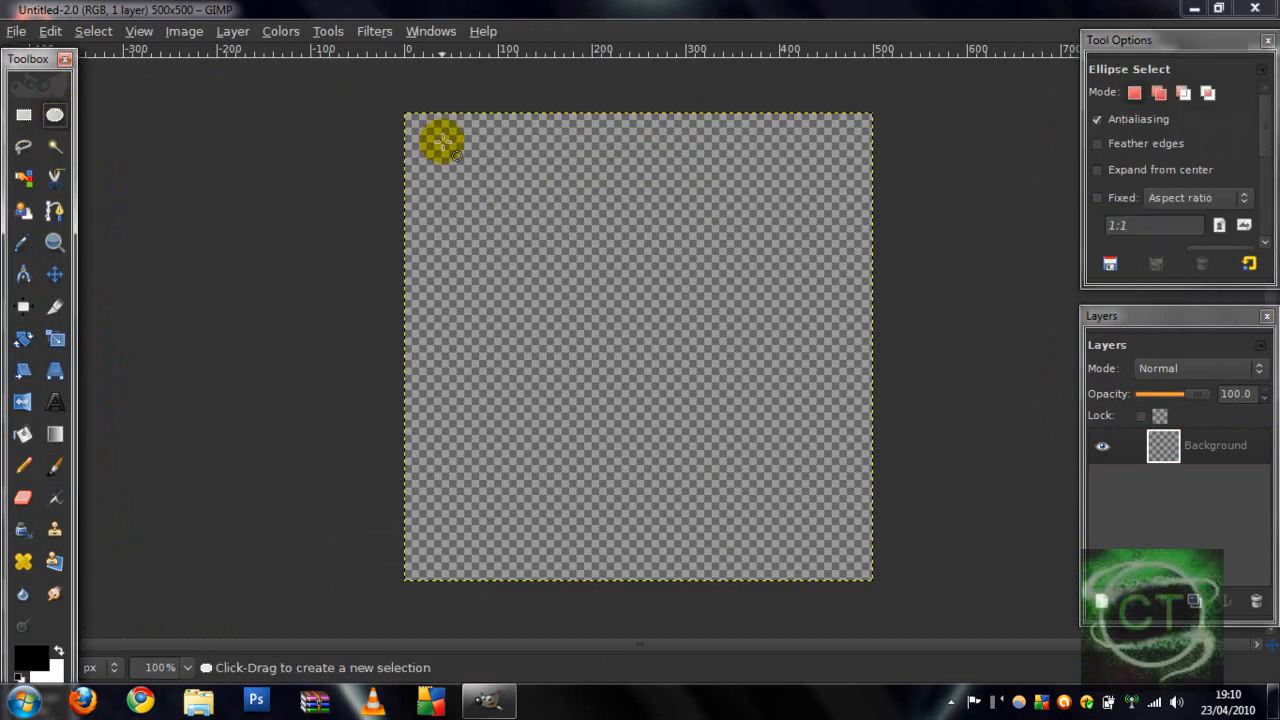
{"action": "left_click_drag", "start_coordinate": [442, 140], "coordinate": [818, 490]}
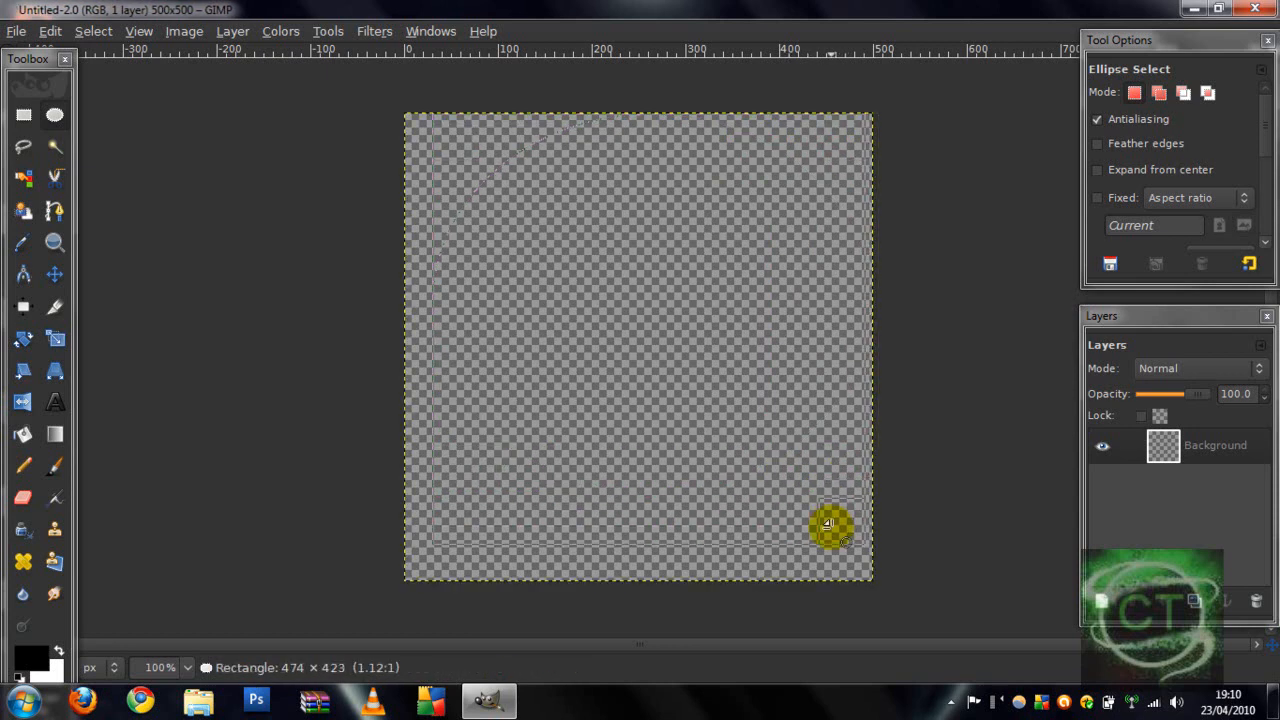
{"action": "left_click_drag", "start_coordinate": [830, 525], "coordinate": [432, 568]}
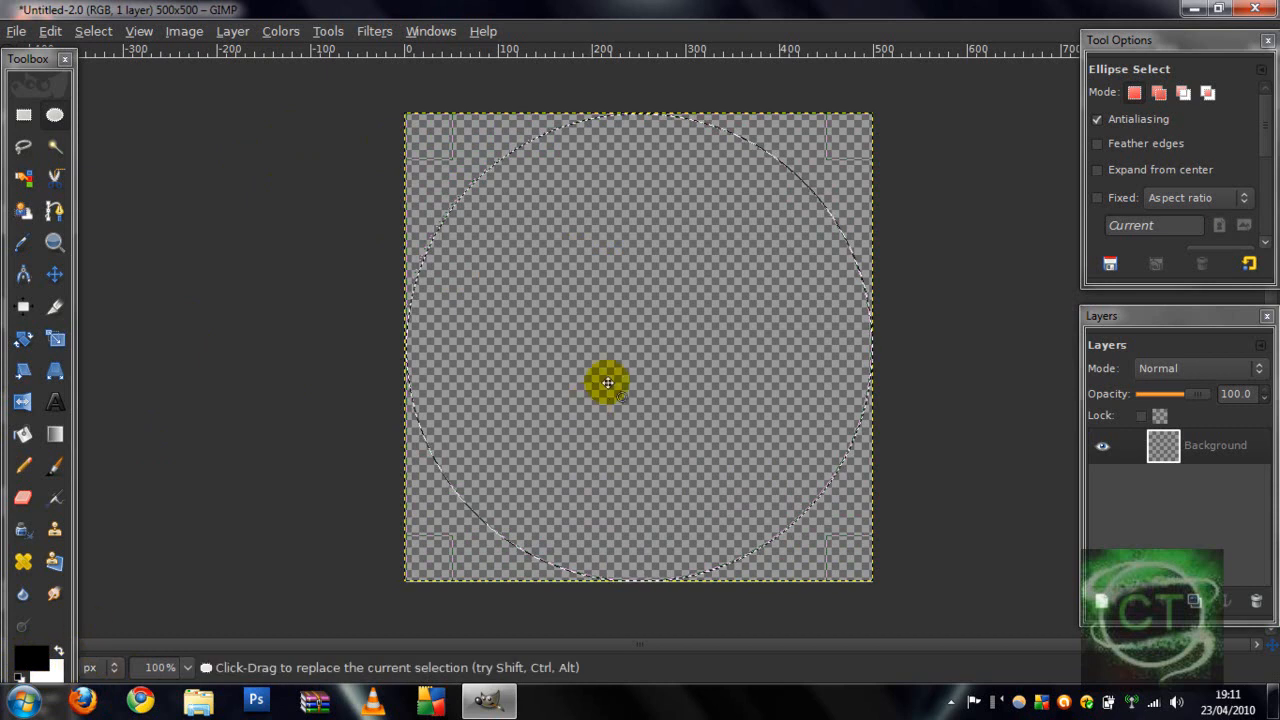
- Choose a blue gradient and blend bottom to top, navy to cyan, inside the circle
{"action": "right_click", "coordinate": [607, 383]}
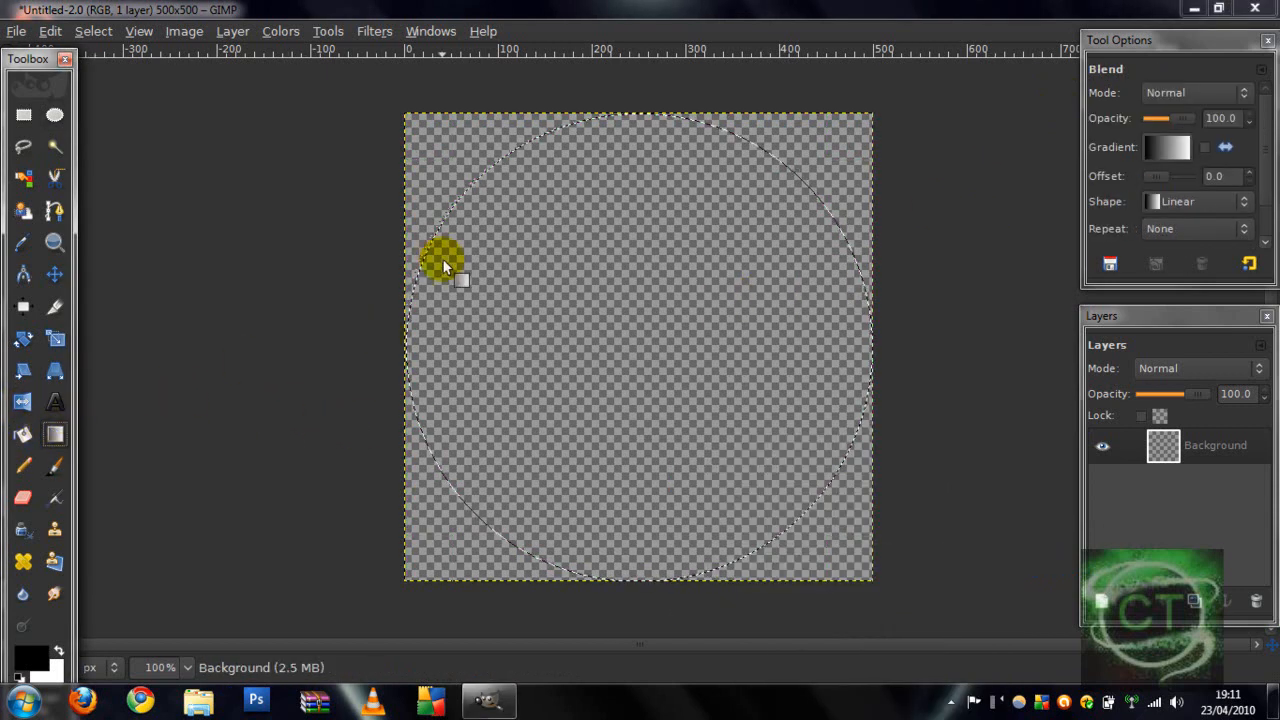
{"action": "left_click", "coordinate": [1167, 147]}
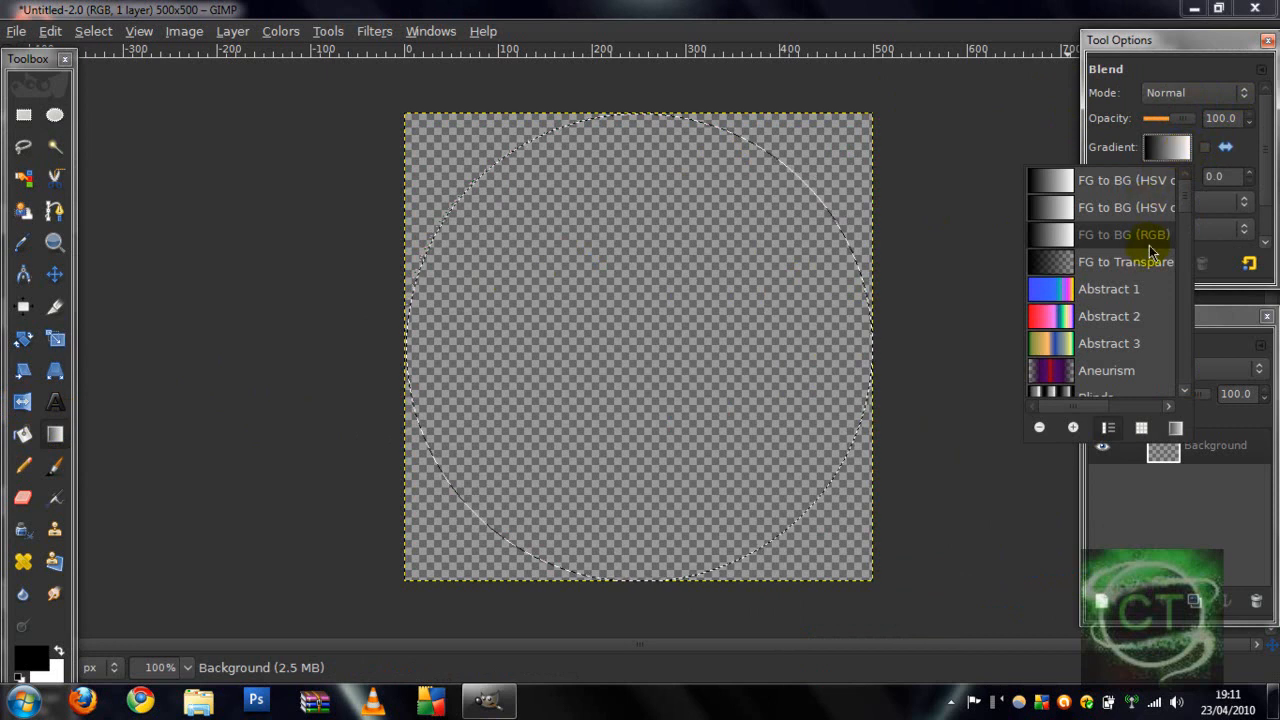
{"action": "scroll", "scroll_direction": "down", "scroll_amount": 3}
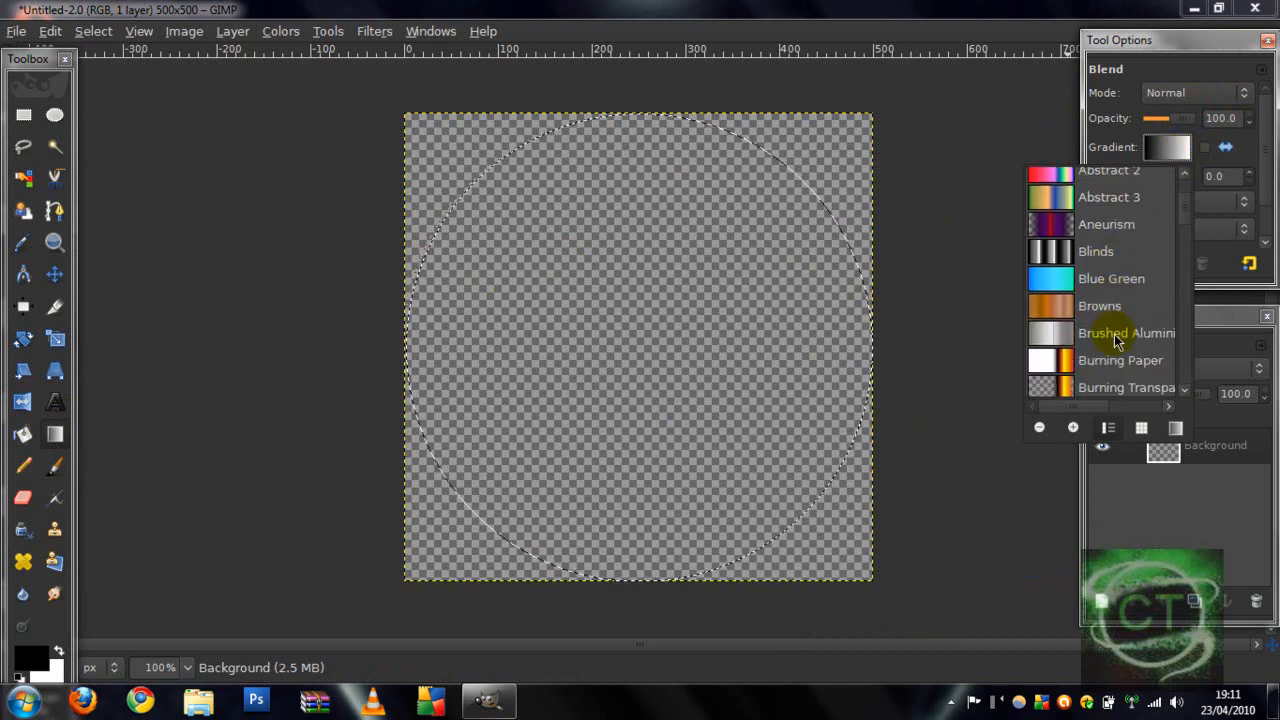
{"action": "scroll", "scroll_direction": "down", "scroll_amount": 3}
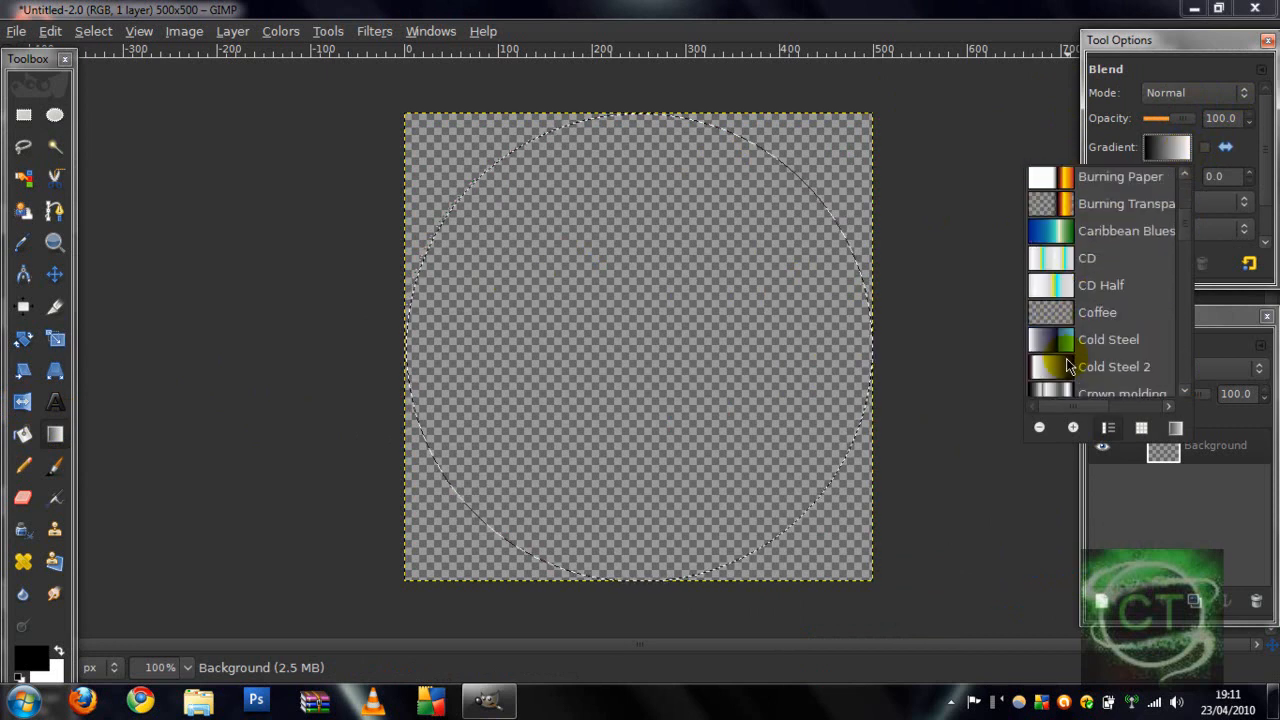
{"action": "scroll", "scroll_direction": "down", "scroll_amount": 3}
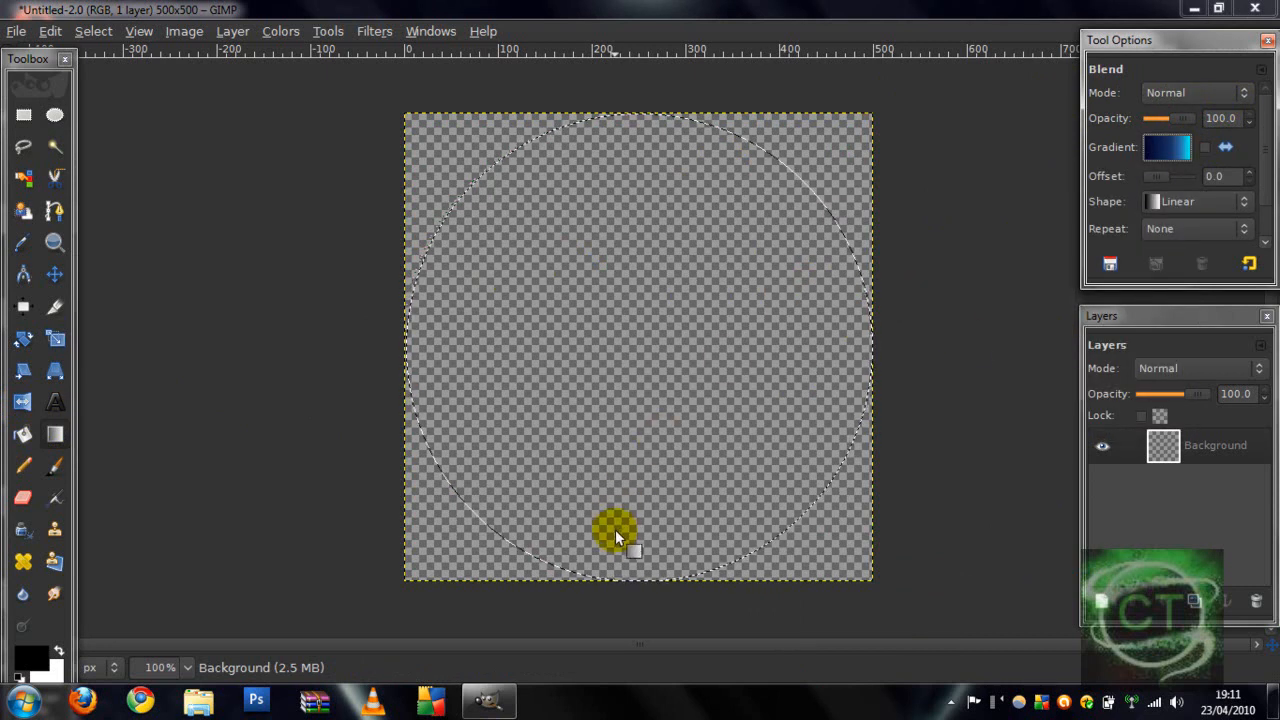
{"action": "left_click_drag", "start_coordinate": [617, 535], "coordinate": [635, 120]}
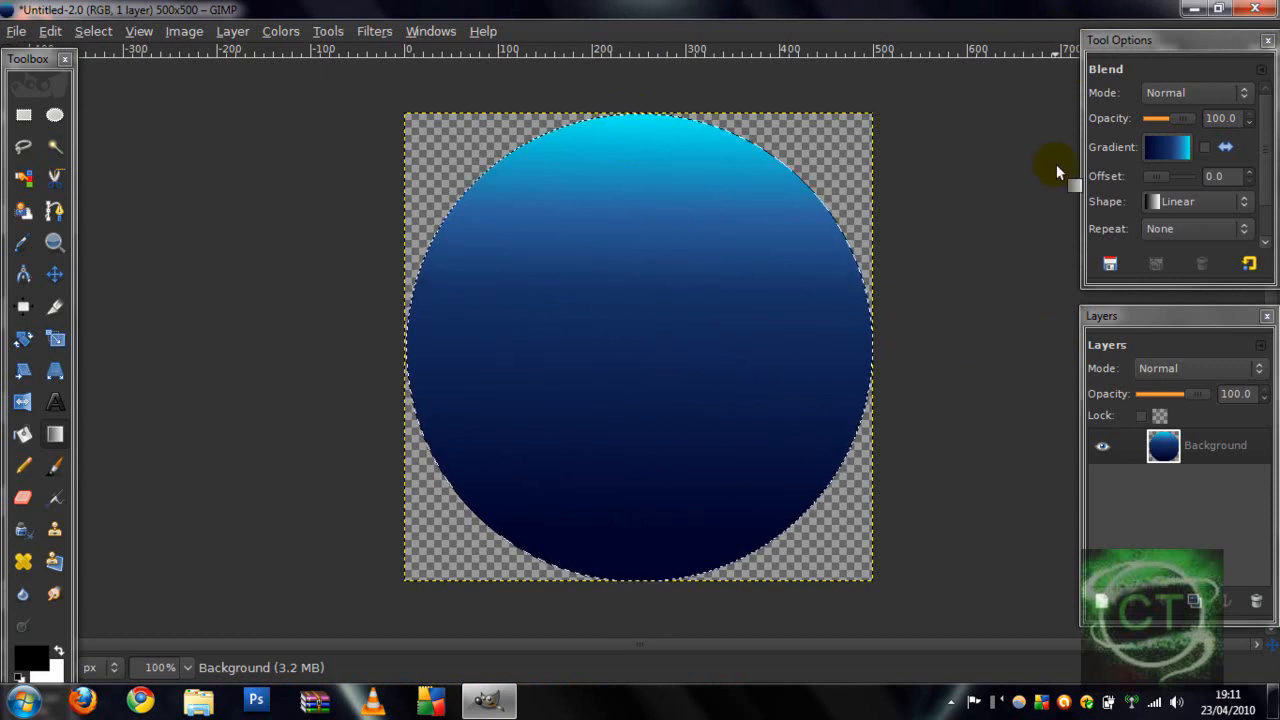
{"action": "mouse_move", "coordinate": [1217, 588]}
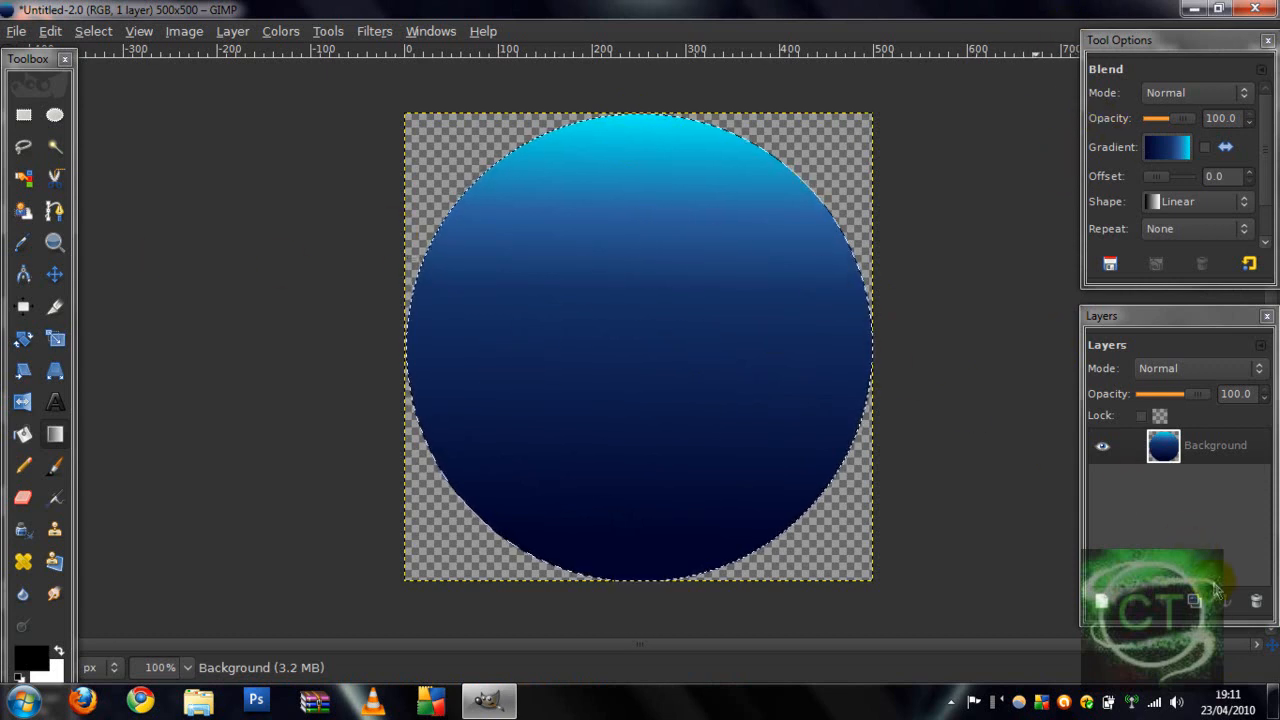
- Add a transparent layer and shape a wide oval selection over the circle's top
{"action": "left_click", "coordinate": [1194, 600]}
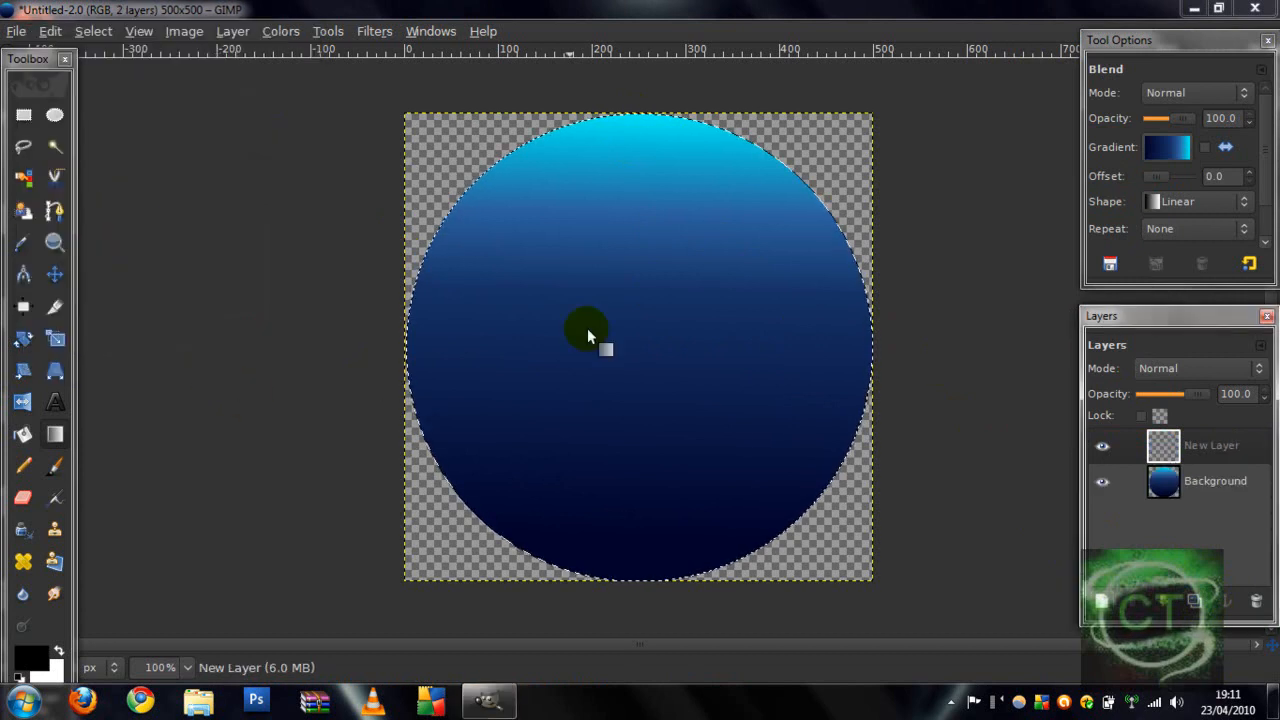
{"action": "left_click", "coordinate": [54, 114]}
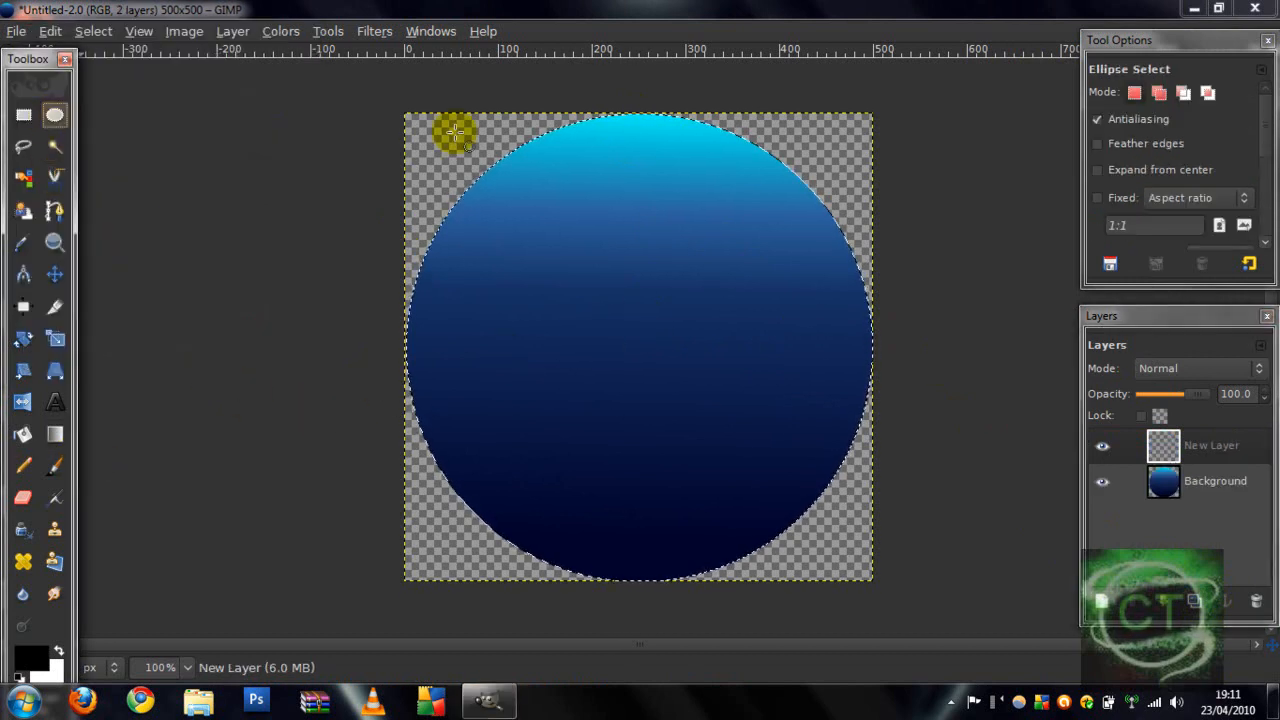
{"action": "left_click_drag", "start_coordinate": [455, 133], "coordinate": [805, 260]}
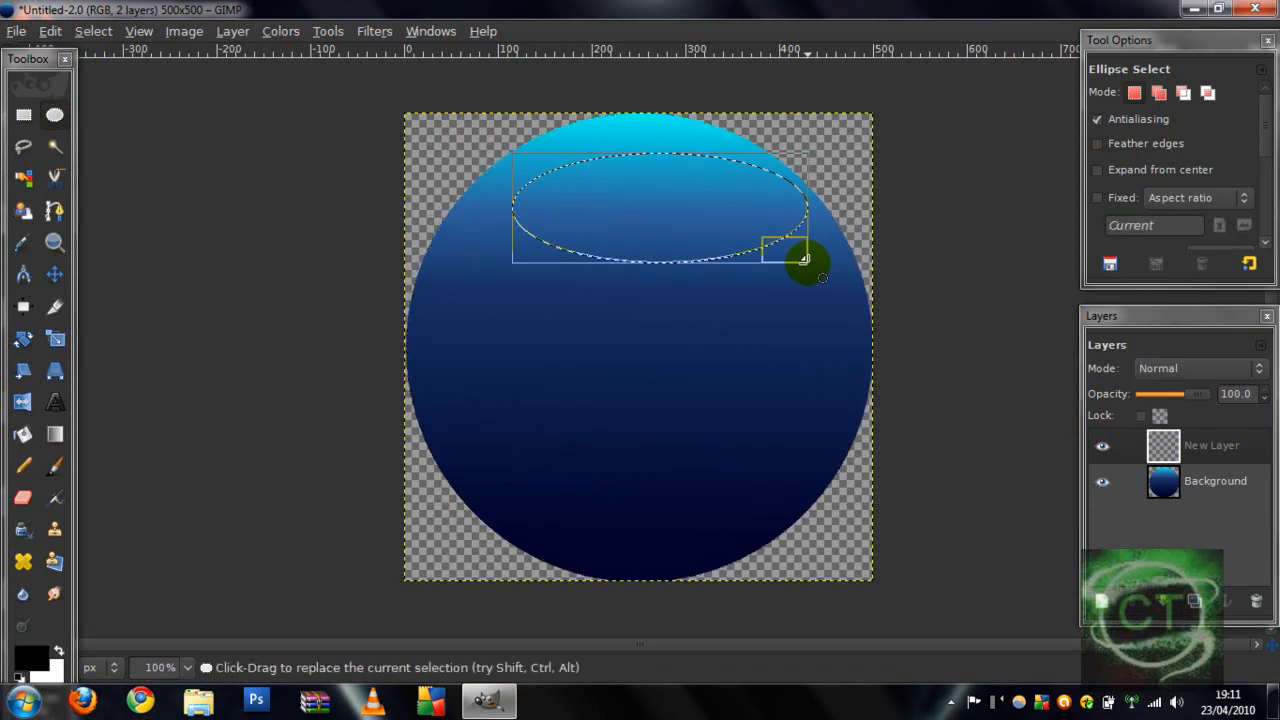
{"action": "left_click_drag", "start_coordinate": [805, 260], "coordinate": [647, 190]}
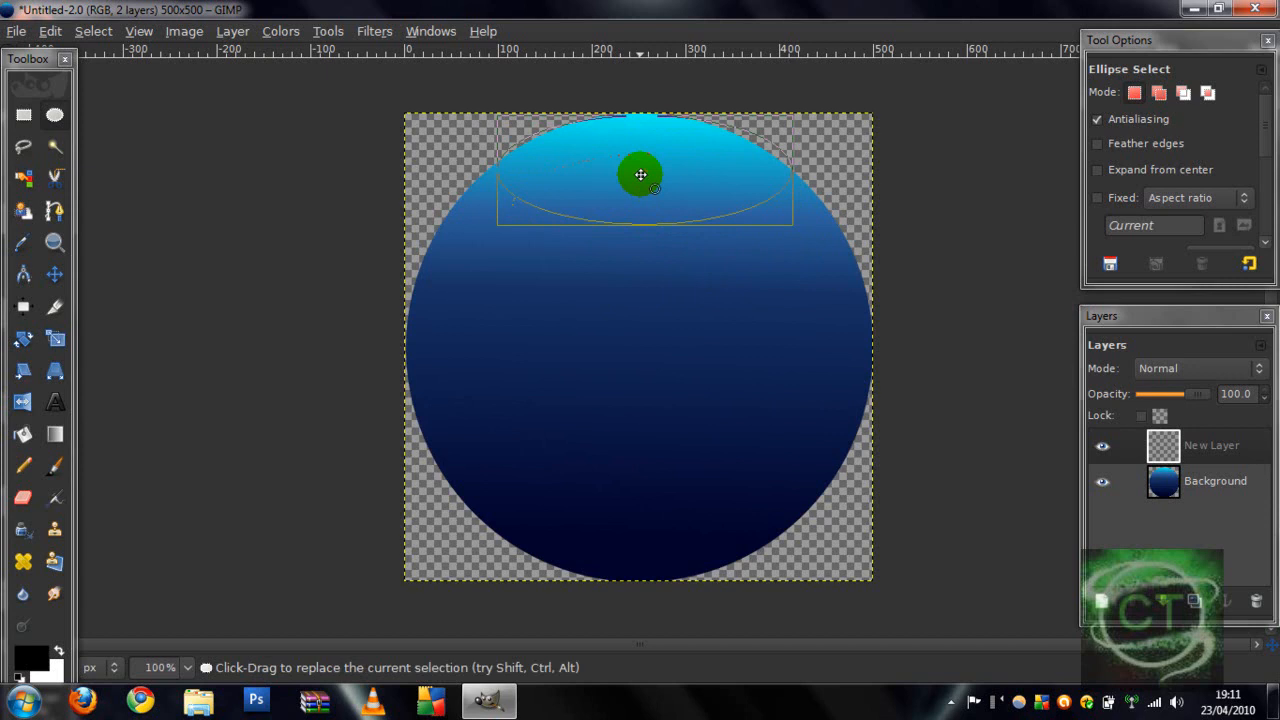
{"action": "left_click_drag", "start_coordinate": [640, 175], "coordinate": [525, 140]}
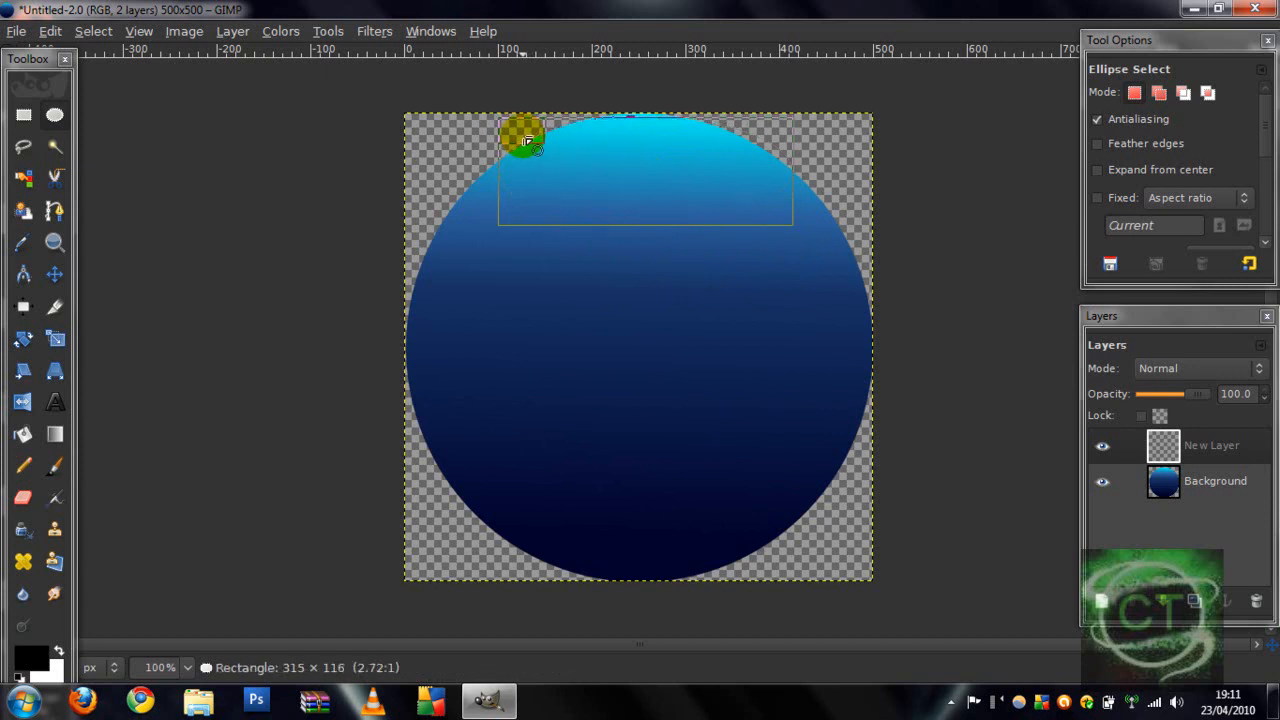
{"action": "left_click_drag", "start_coordinate": [527, 140], "coordinate": [758, 135]}
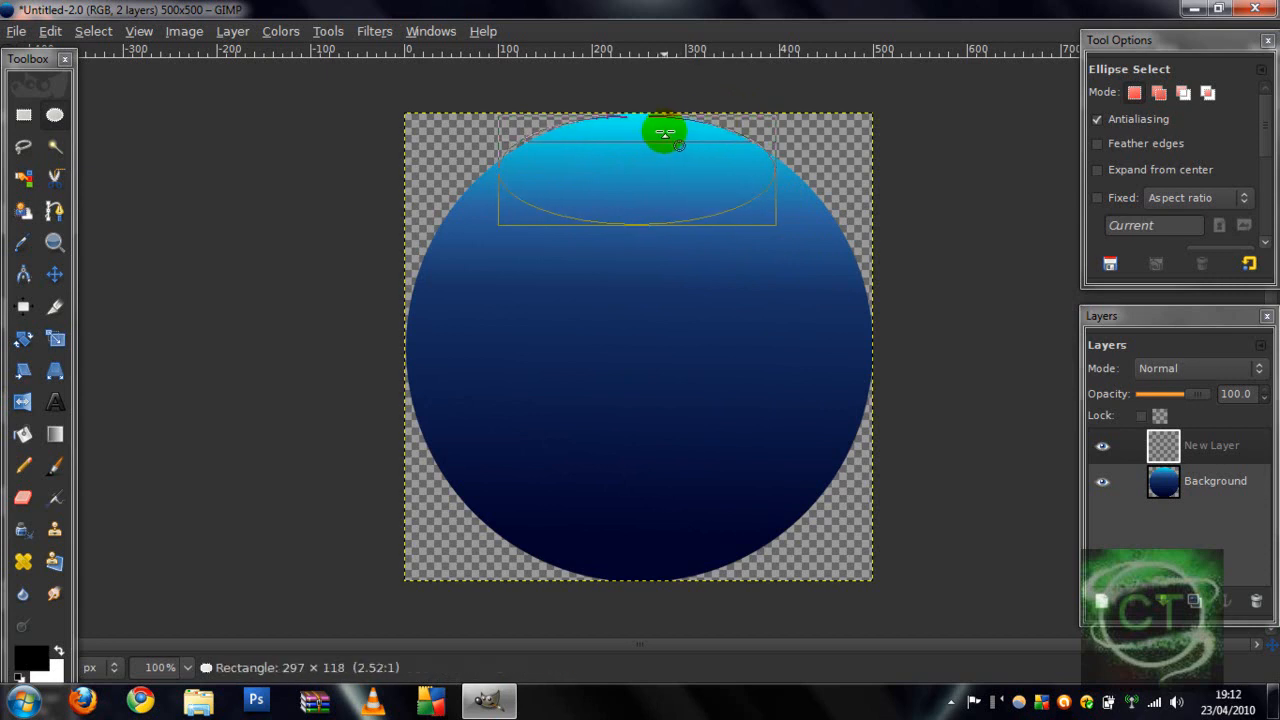
- Fill the oval selection with white from the canvas Edit menu
{"action": "right_click", "coordinate": [632, 178]}
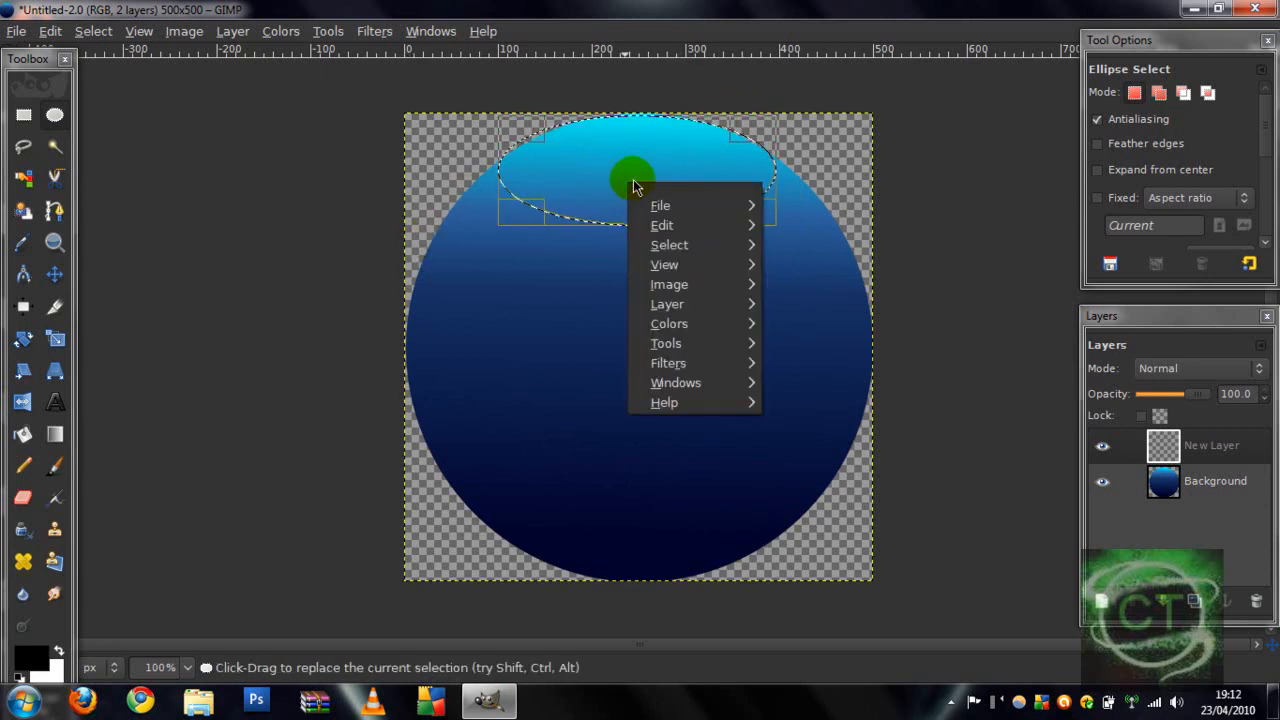
{"action": "left_click", "coordinate": [662, 225]}
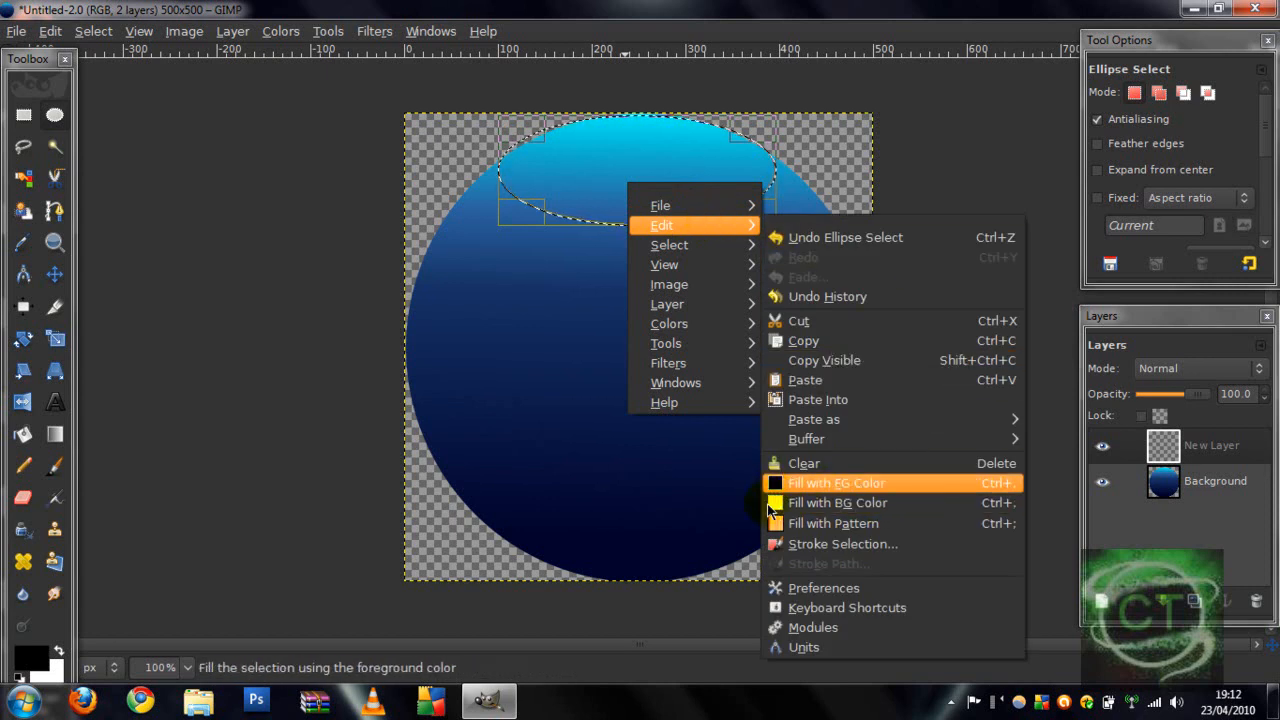
{"action": "left_click", "coordinate": [836, 483]}
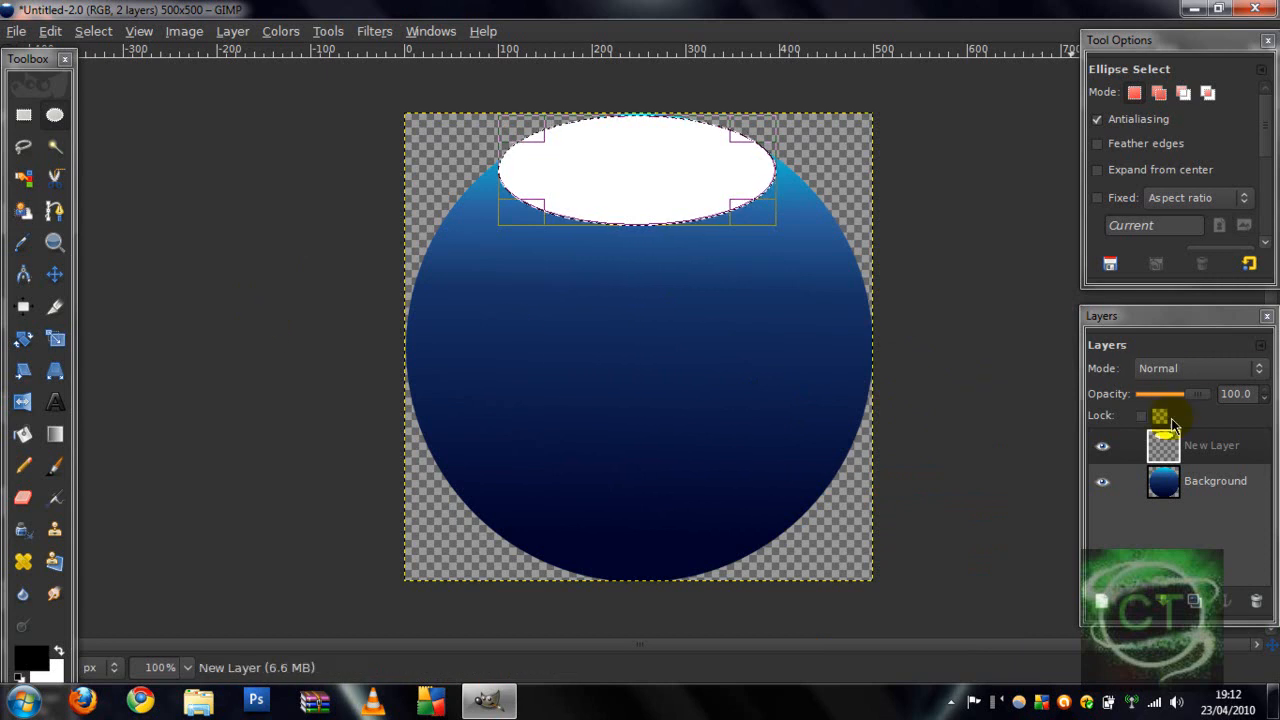
- Lower the highlight layer's opacity to 25 with the Layers slider
{"action": "left_click_drag", "start_coordinate": [1200, 393], "coordinate": [1180, 393]}
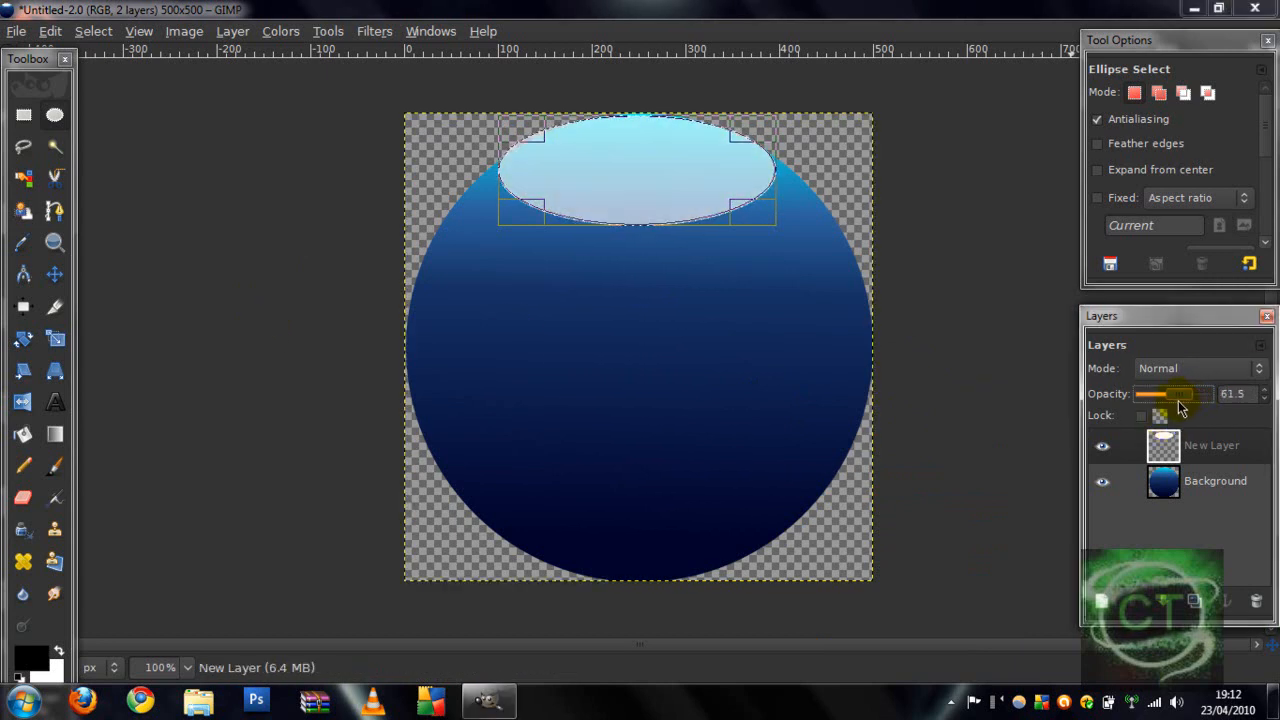
{"action": "left_click_drag", "start_coordinate": [1185, 394], "coordinate": [1165, 394]}
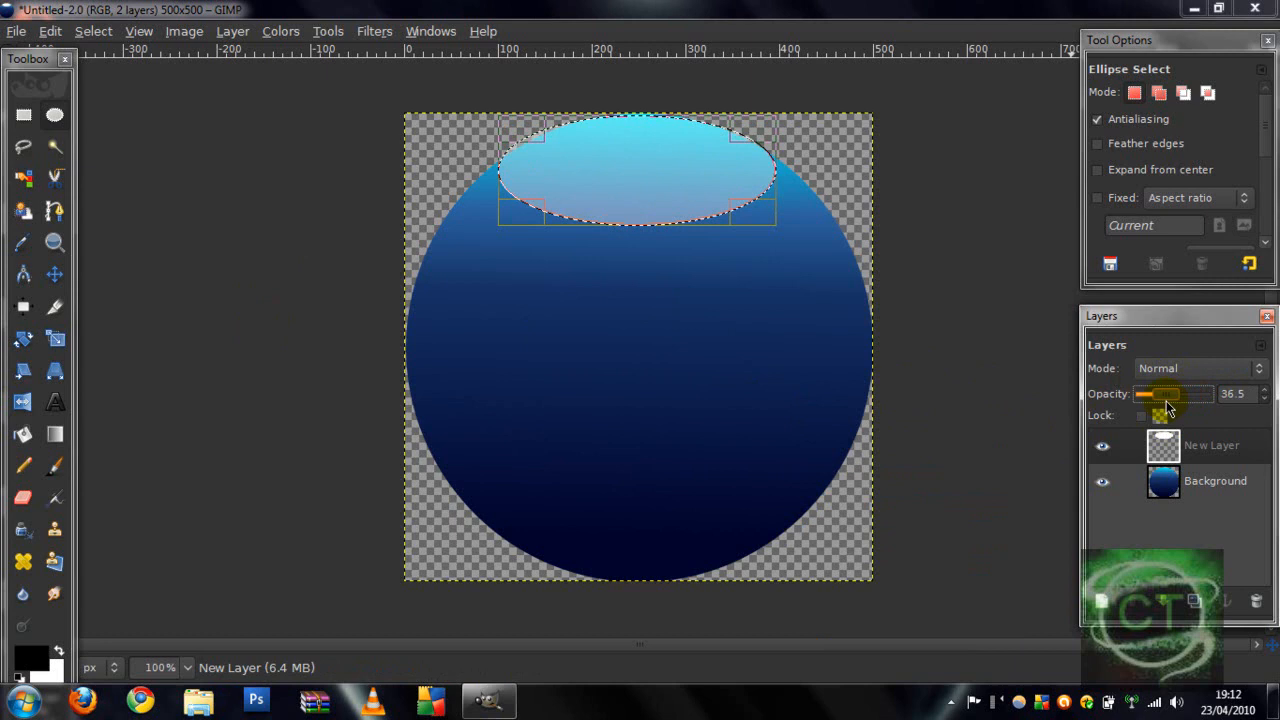
{"action": "left_click_drag", "start_coordinate": [1175, 393], "coordinate": [1155, 393]}
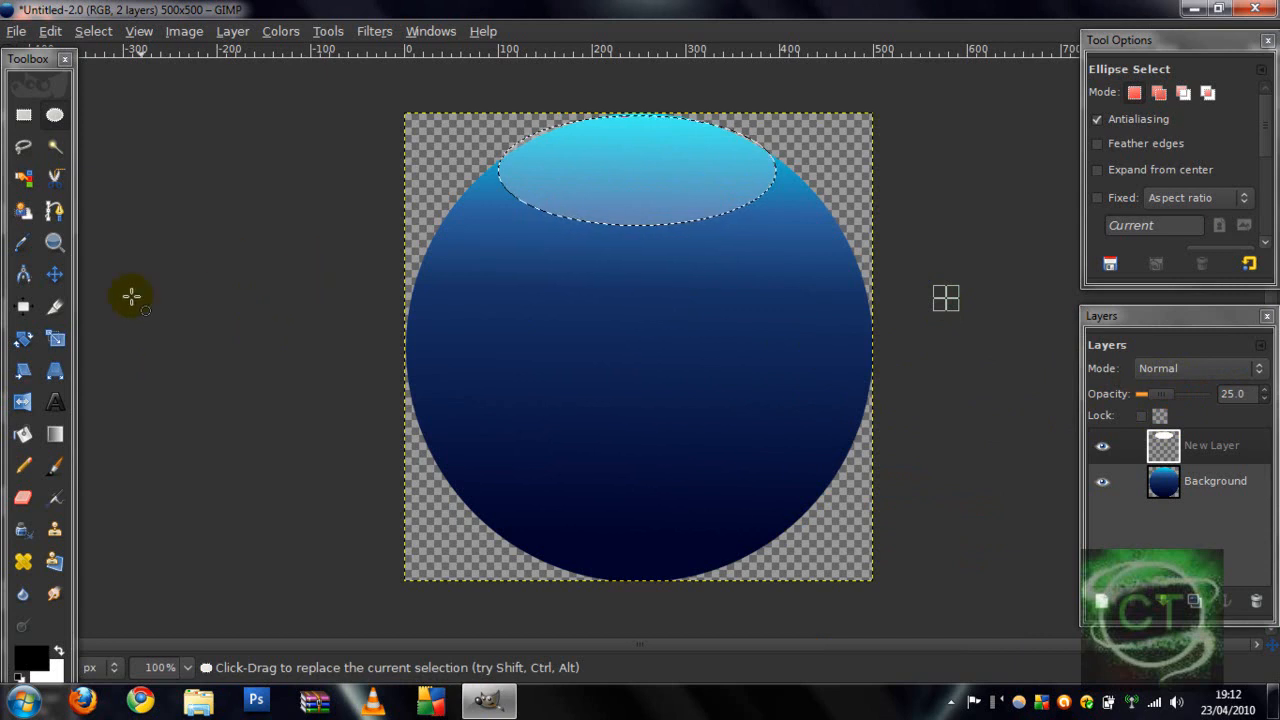
- Add 'Vv' text in the technoid font at size 120 and open its colour picker
{"action": "left_click", "coordinate": [55, 401]}
{"action": "type", "text": "VV"}
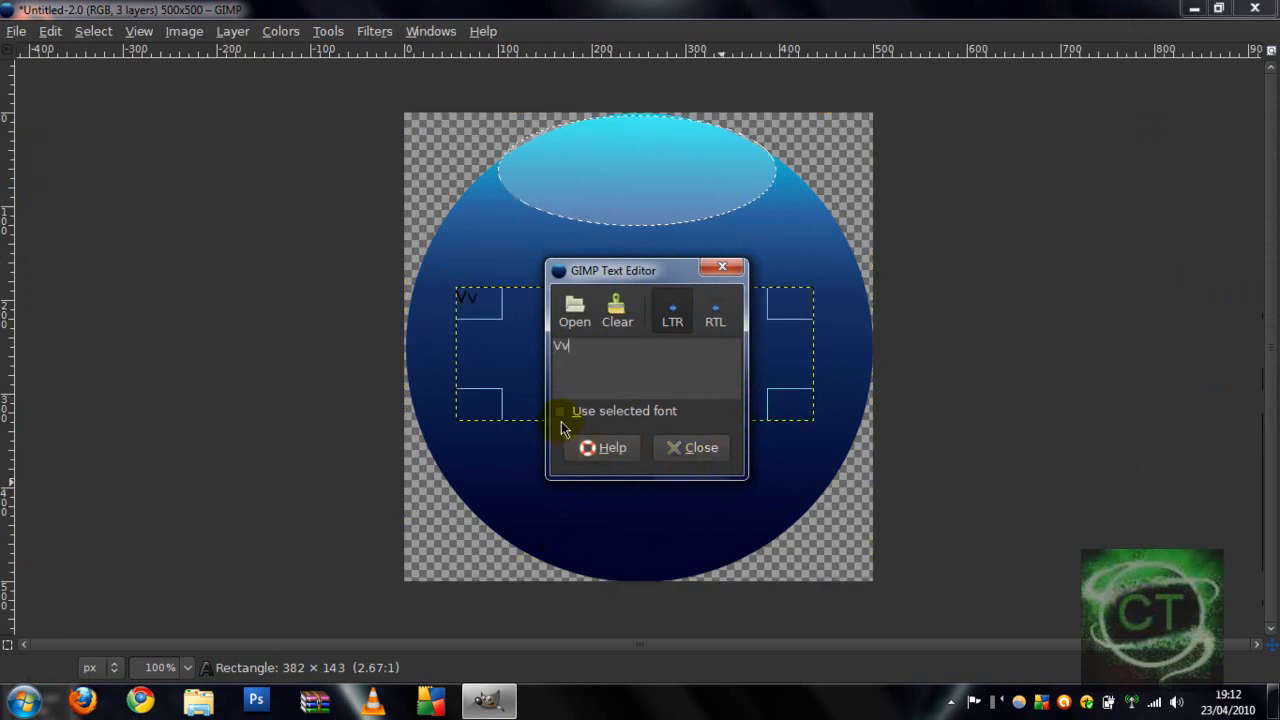
{"action": "left_click", "coordinate": [690, 447]}
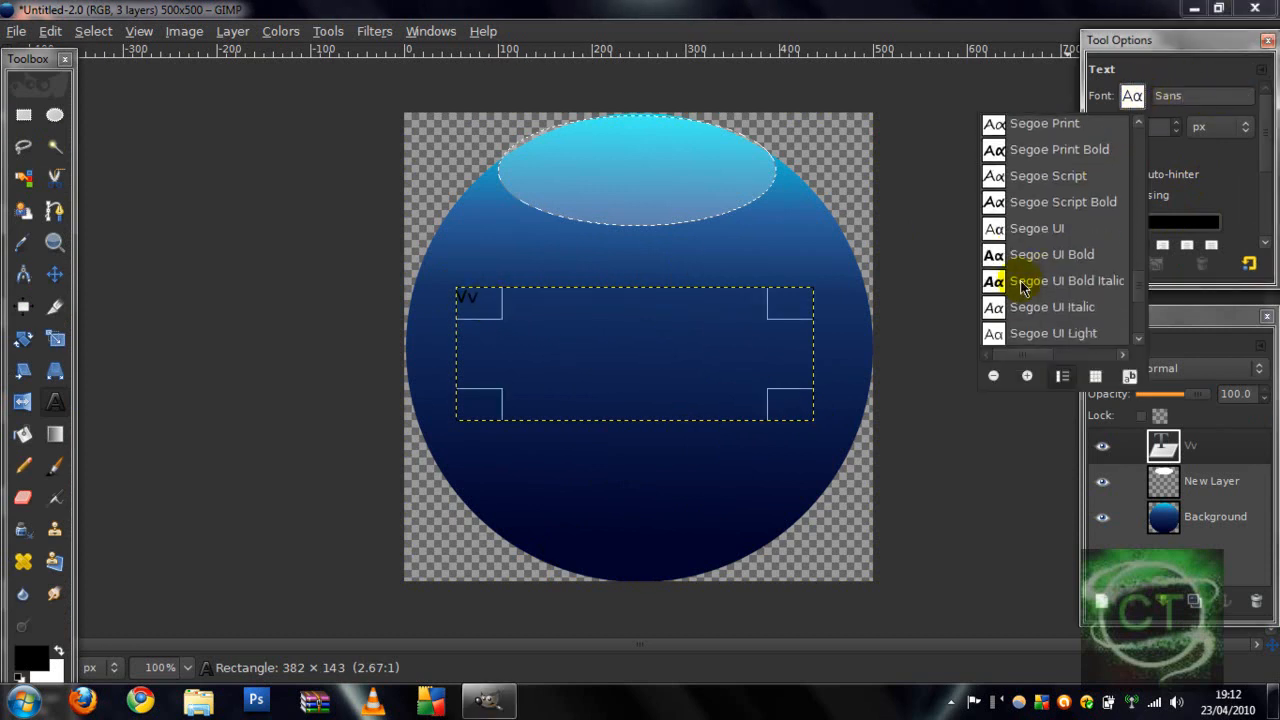
{"action": "scroll", "scroll_direction": "down", "scroll_amount": 3}
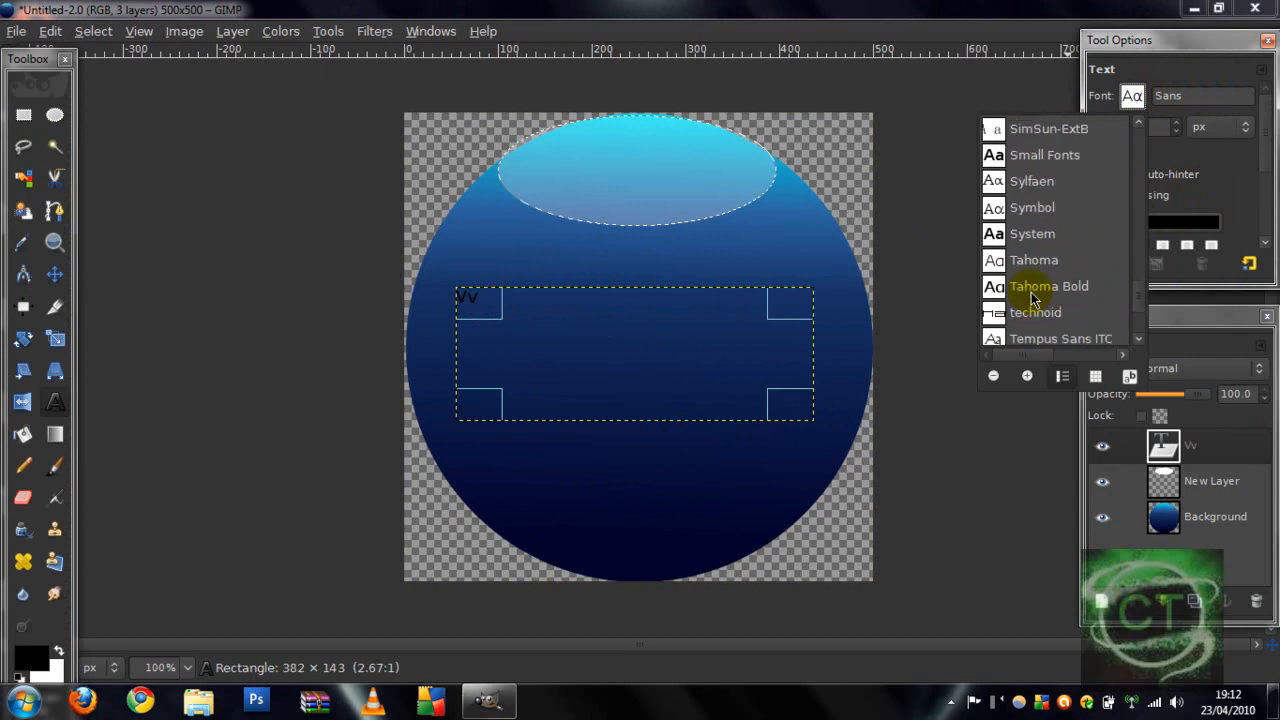
{"action": "left_click", "coordinate": [1035, 312]}
{"action": "type", "text": "120"}
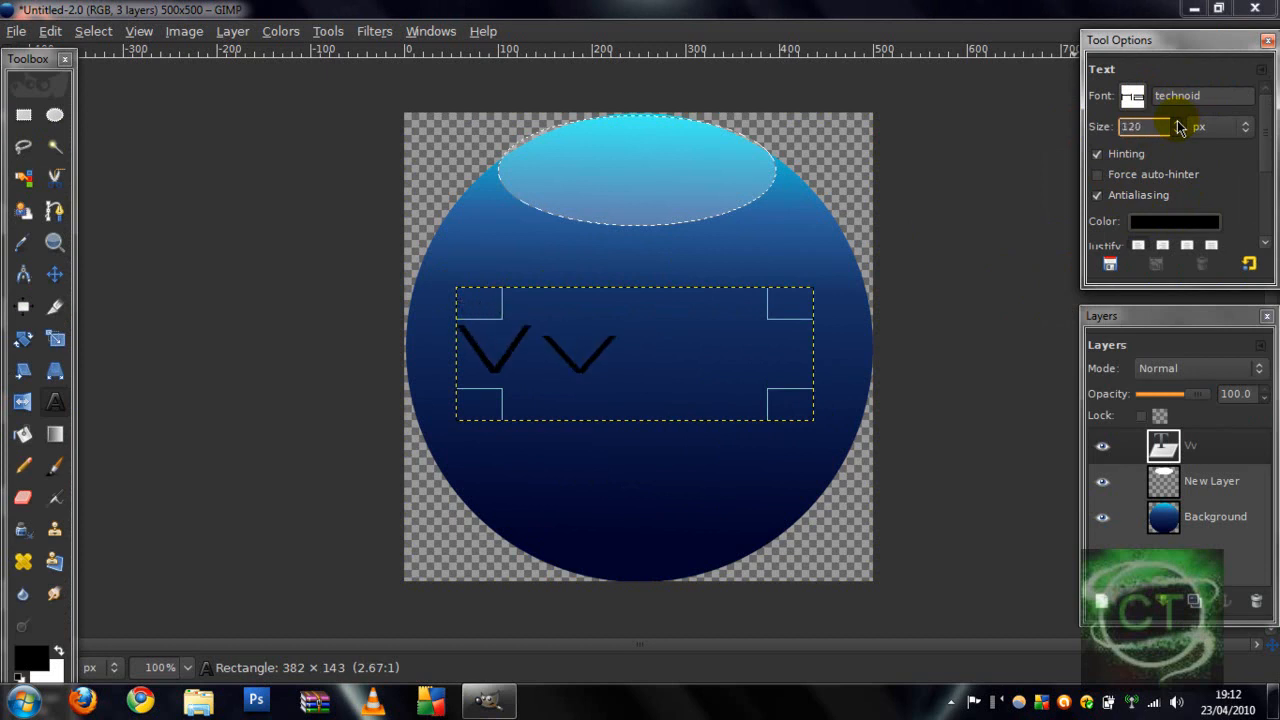
{"action": "left_click", "coordinate": [1174, 221]}
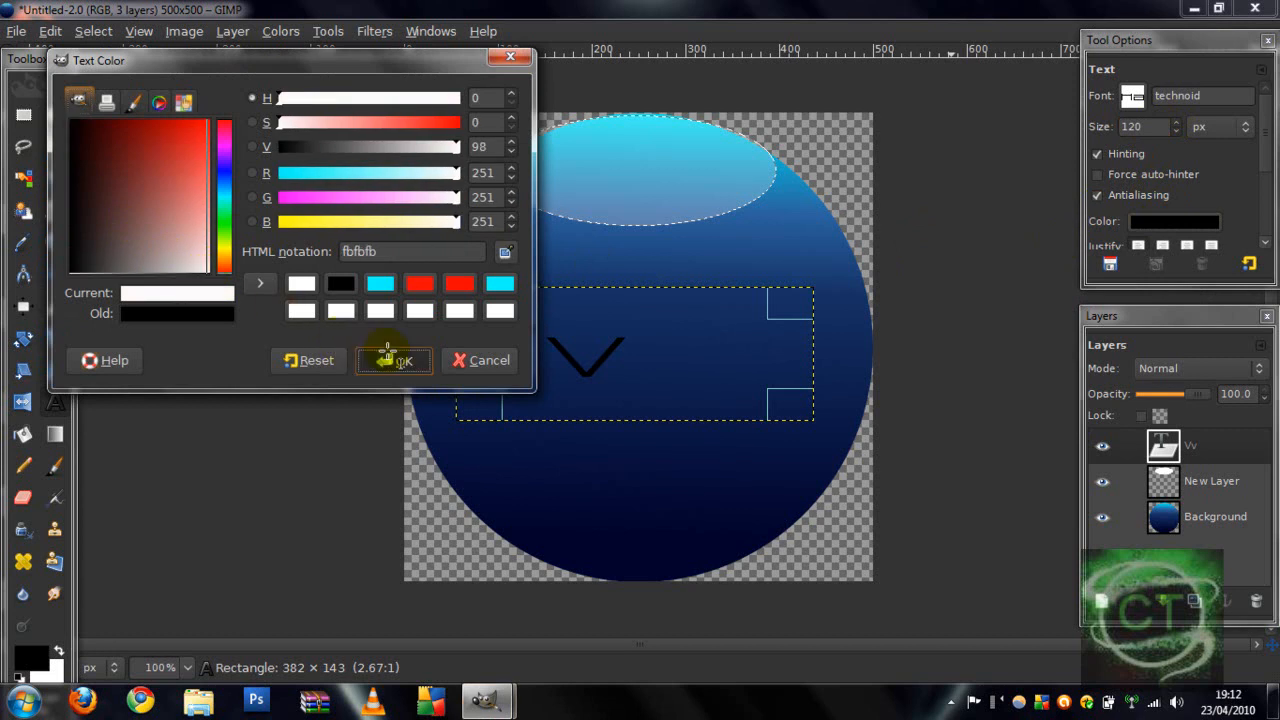
- Confirm white as the text colour and drag 'Vv' to the circle's centre
{"action": "left_click", "coordinate": [394, 360]}
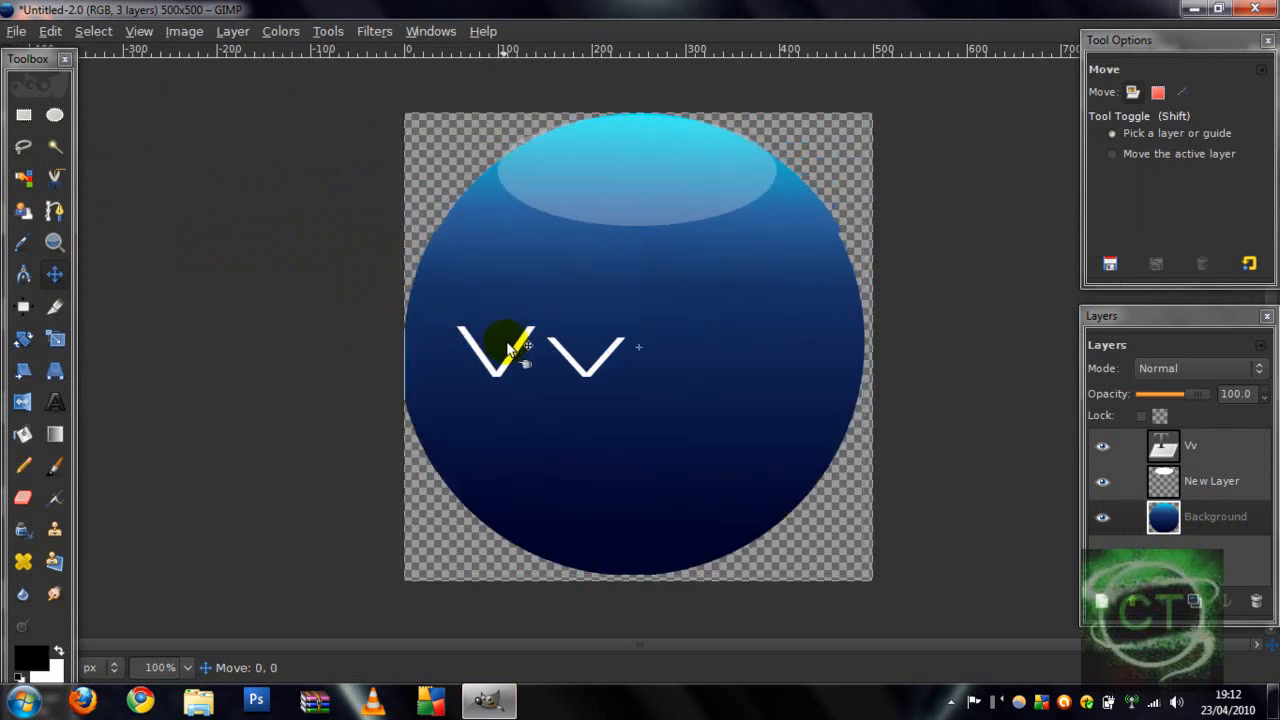
{"action": "left_click_drag", "start_coordinate": [505, 345], "coordinate": [501, 346]}
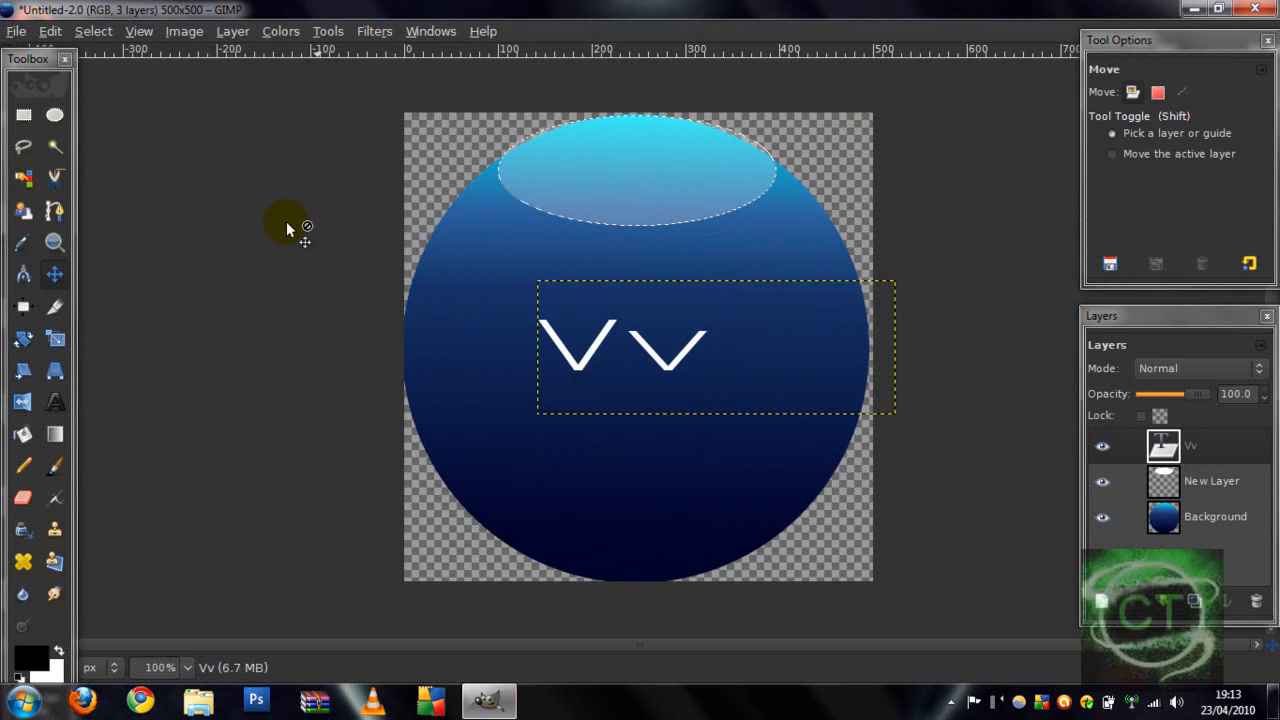
{"action": "left_click", "coordinate": [93, 31]}
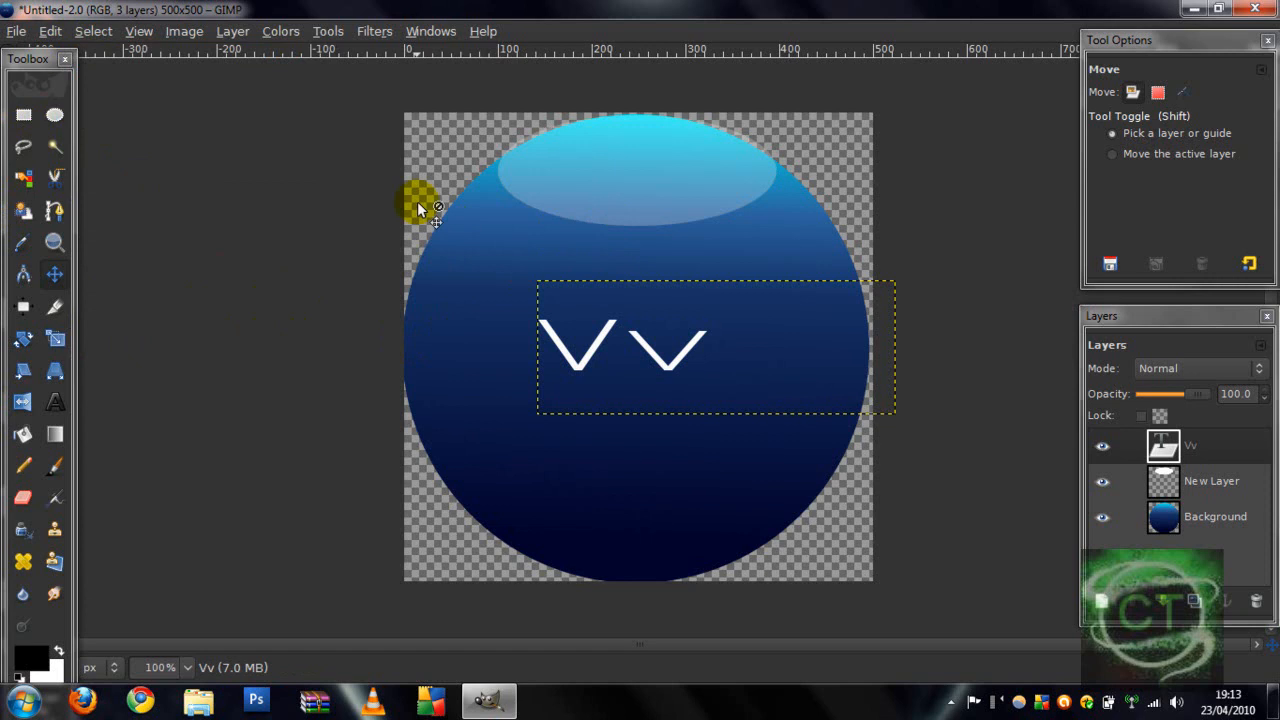
{"action": "mouse_move", "coordinate": [370, 205]}
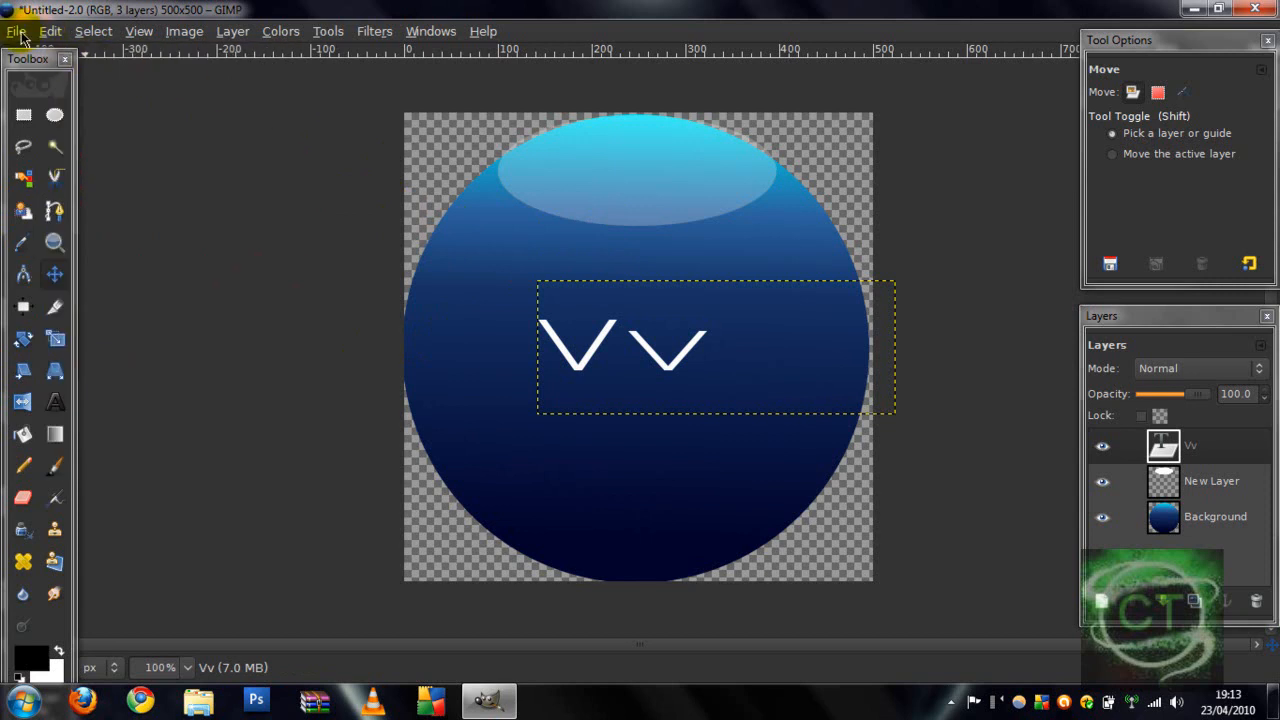
{"action": "mouse_move", "coordinate": [20, 57]}
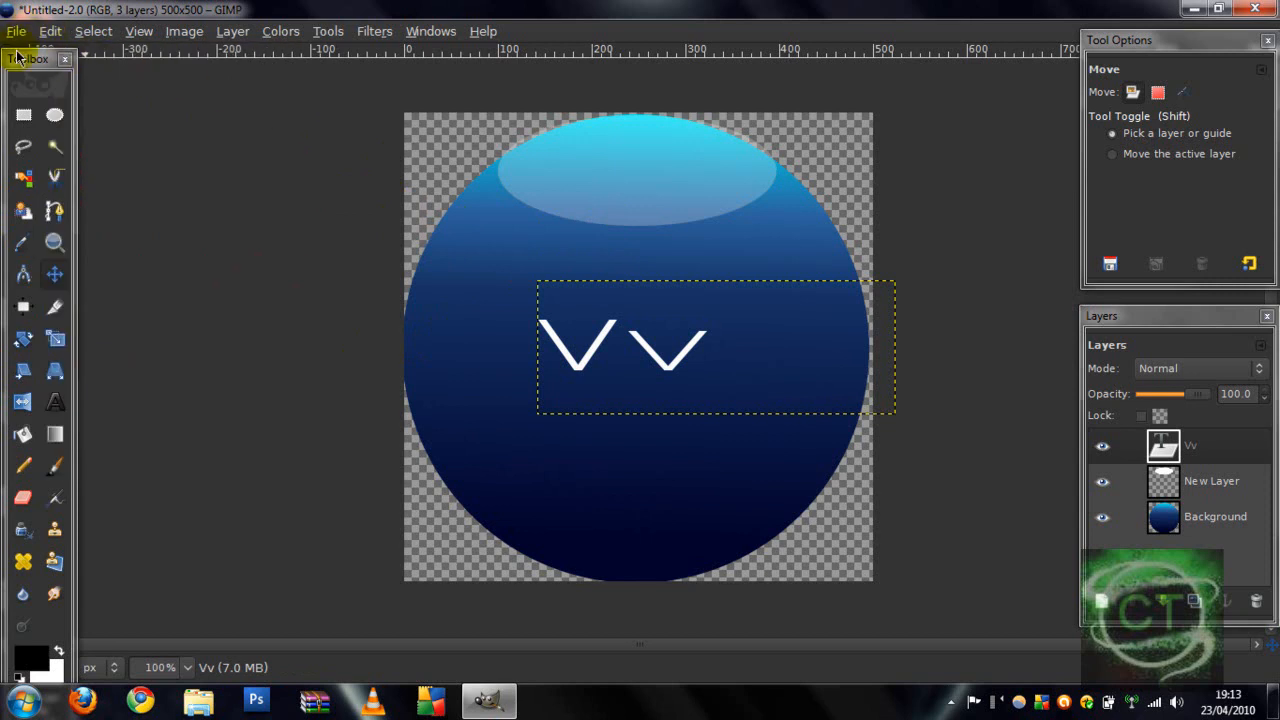
{"action": "left_click", "coordinate": [16, 31]}
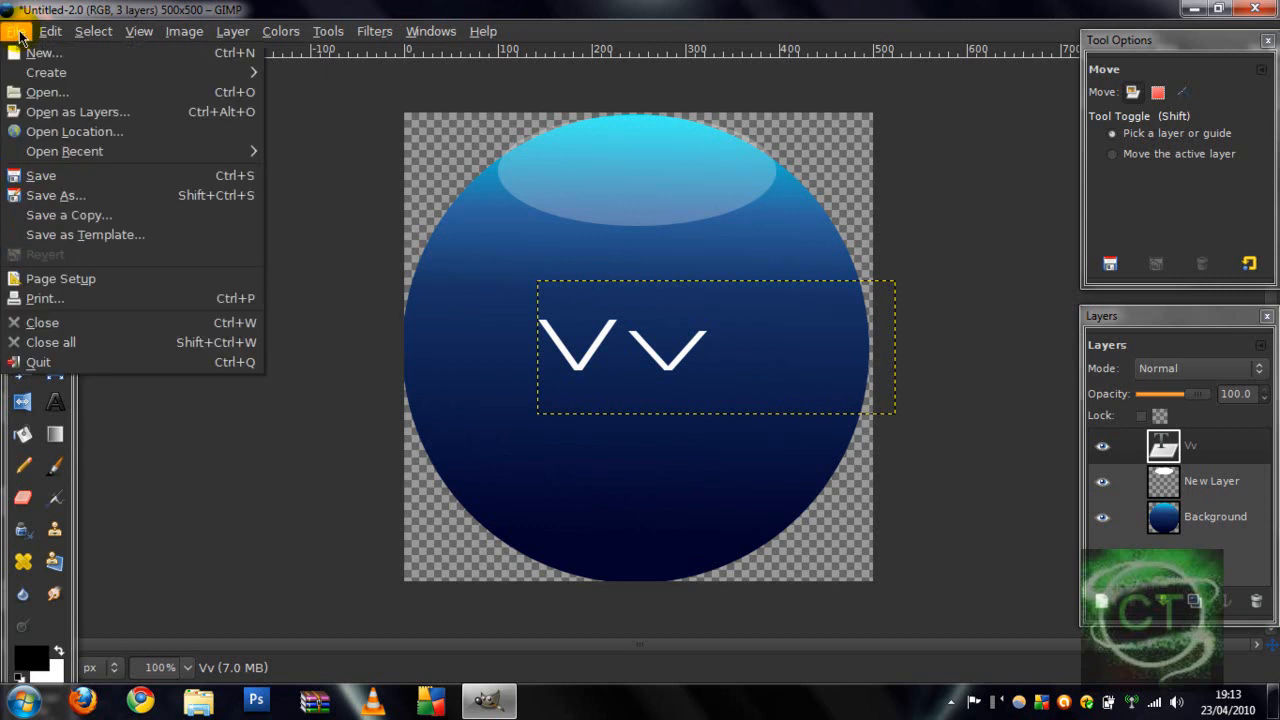
{"action": "mouse_move", "coordinate": [288, 103]}
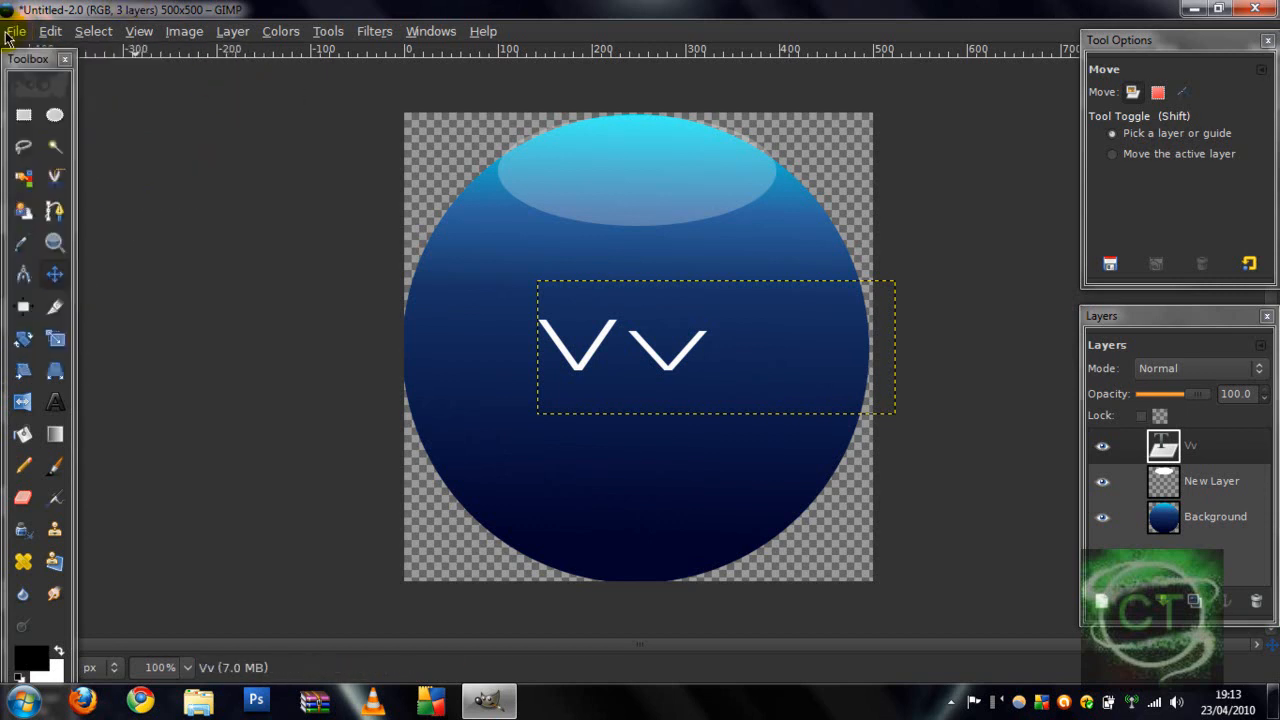
{"action": "mouse_move", "coordinate": [225, 168]}
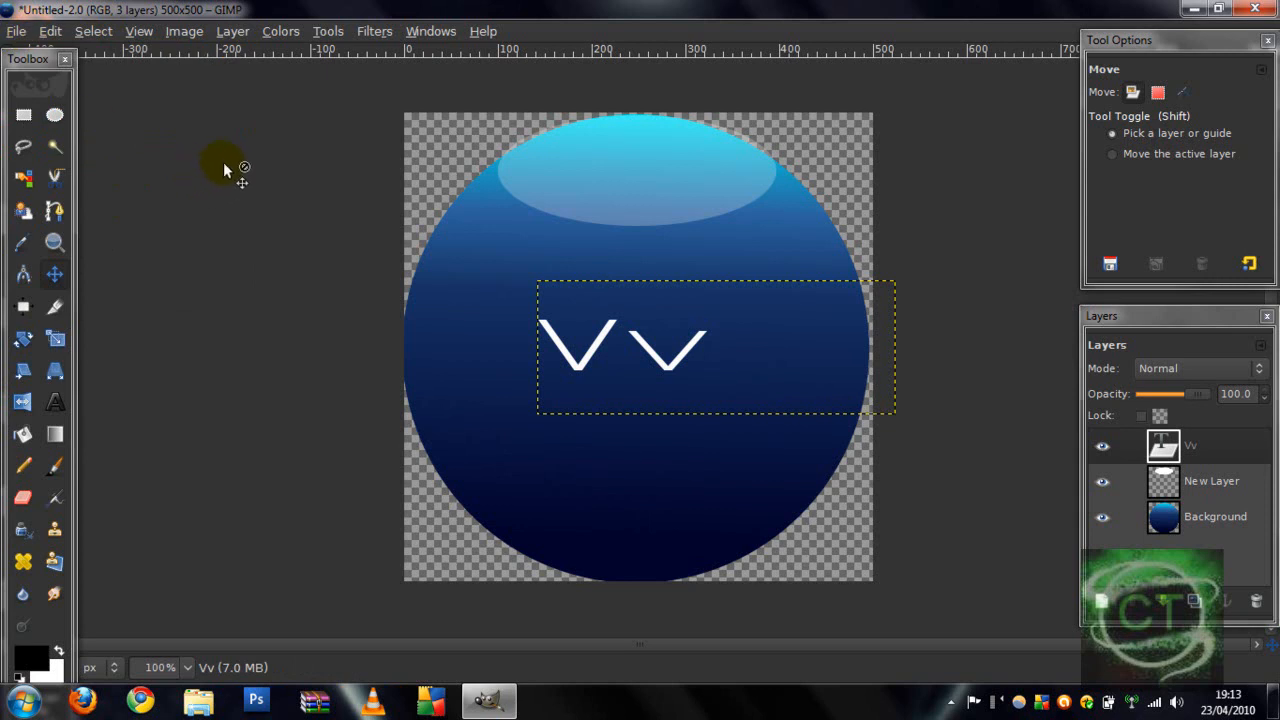